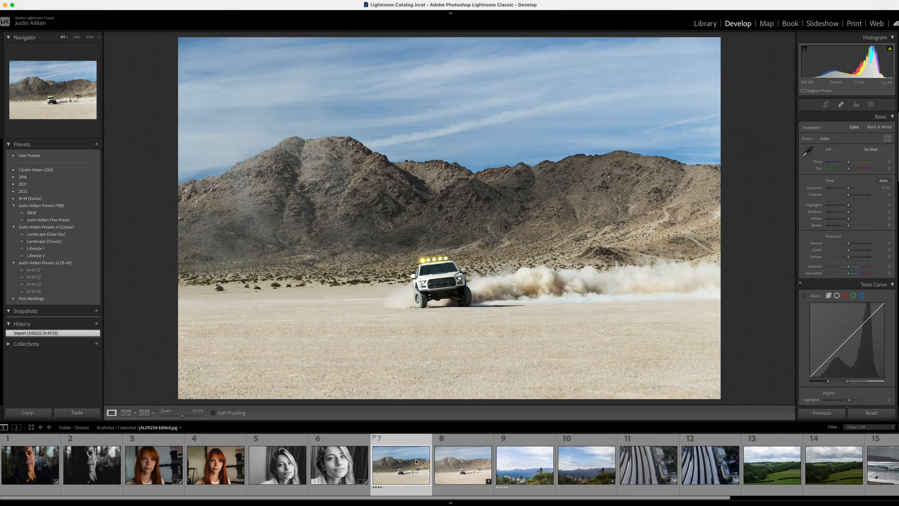
# - Zoom to 200% and back to Fit, then switch to the unedited raw CR2 truck photo
pyautogui.click(416, 462)
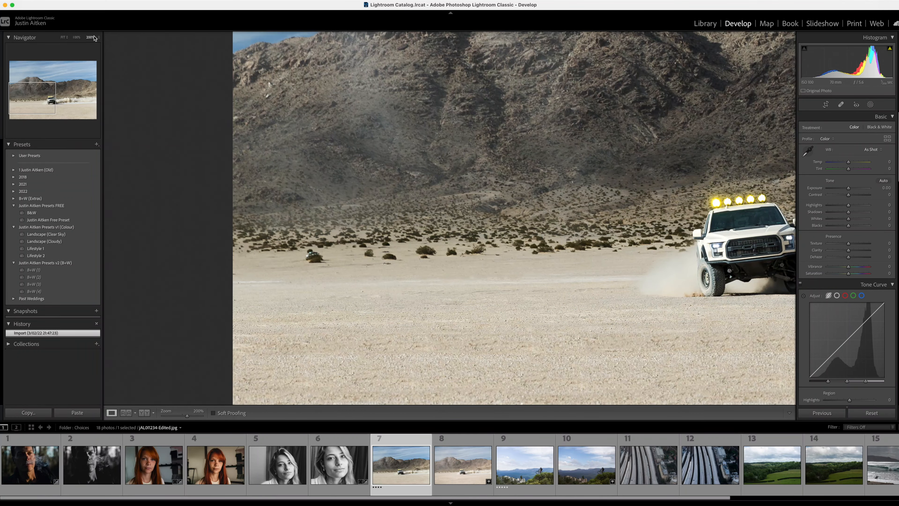
pyautogui.click(91, 37)
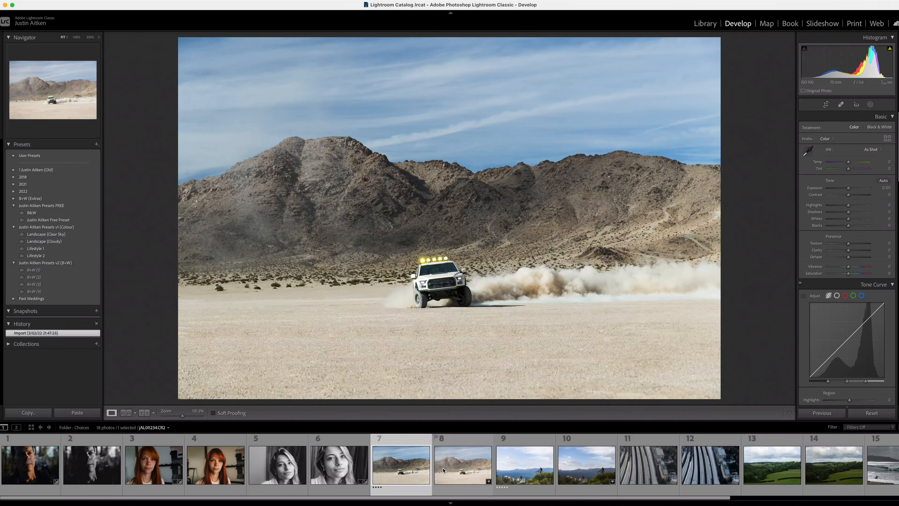
pyautogui.click(463, 468)
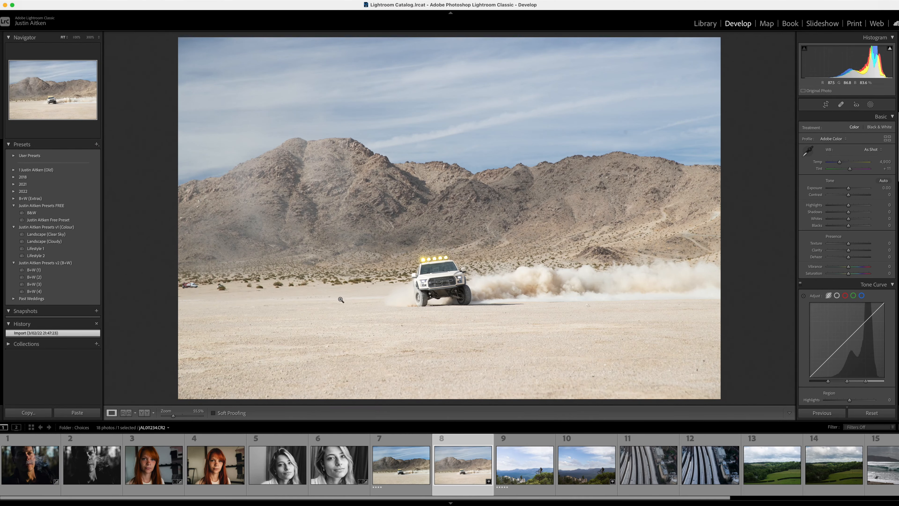
pyautogui.click(826, 105)
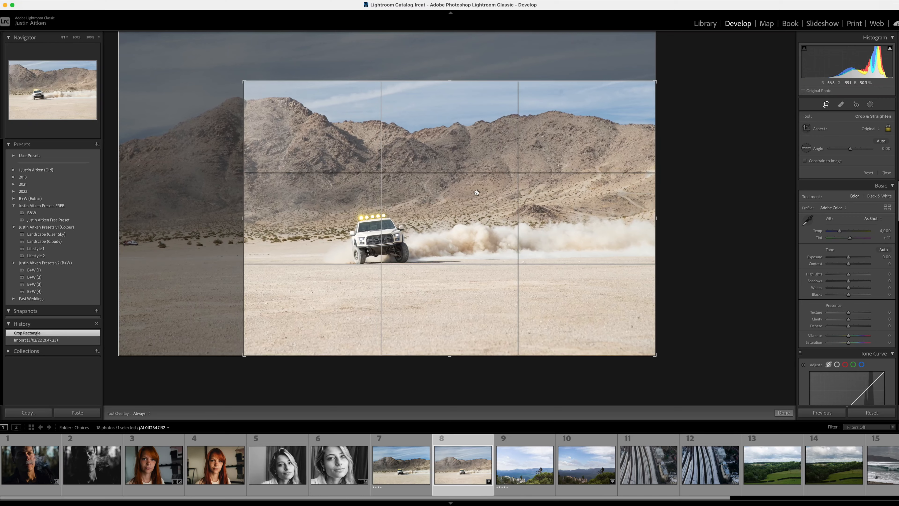
# - Commit a tighter crop framing the truck and mountains more closely
pyautogui.click(783, 413)
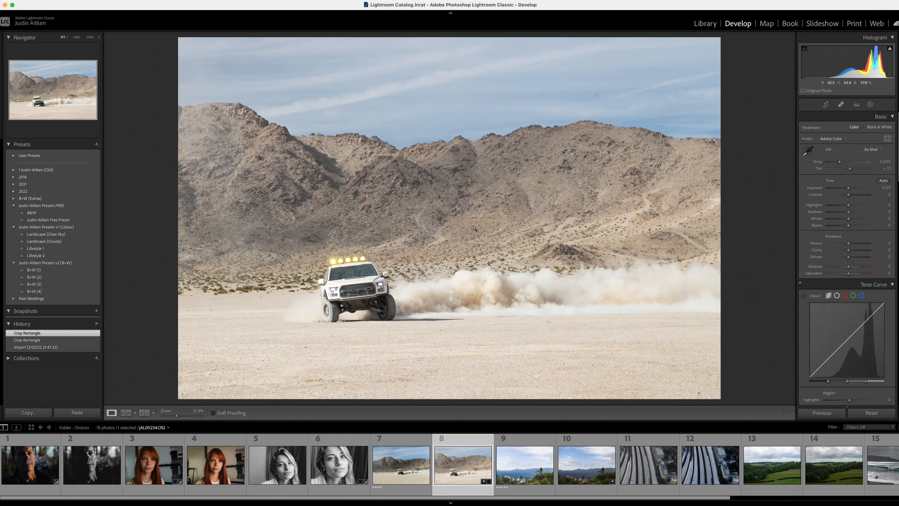
pyautogui.moveTo(440, 223)
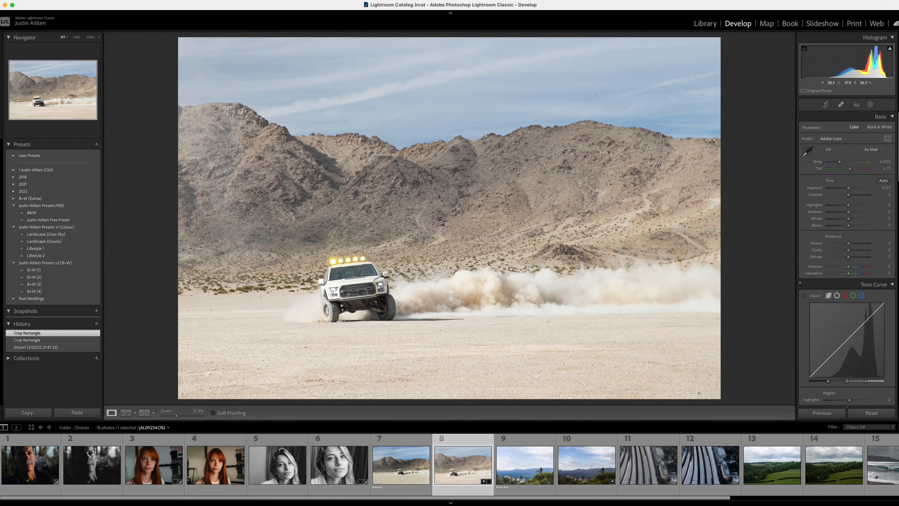
pyautogui.click(706, 23)
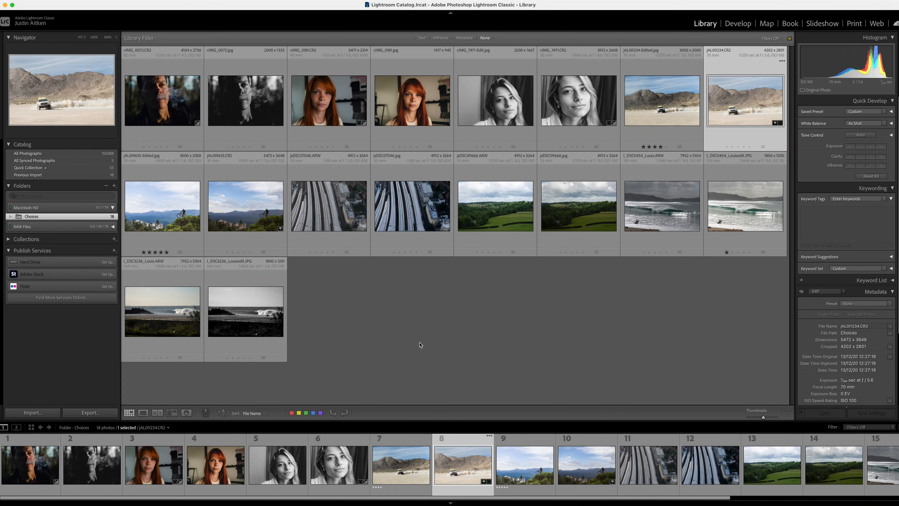
pyautogui.click(738, 23)
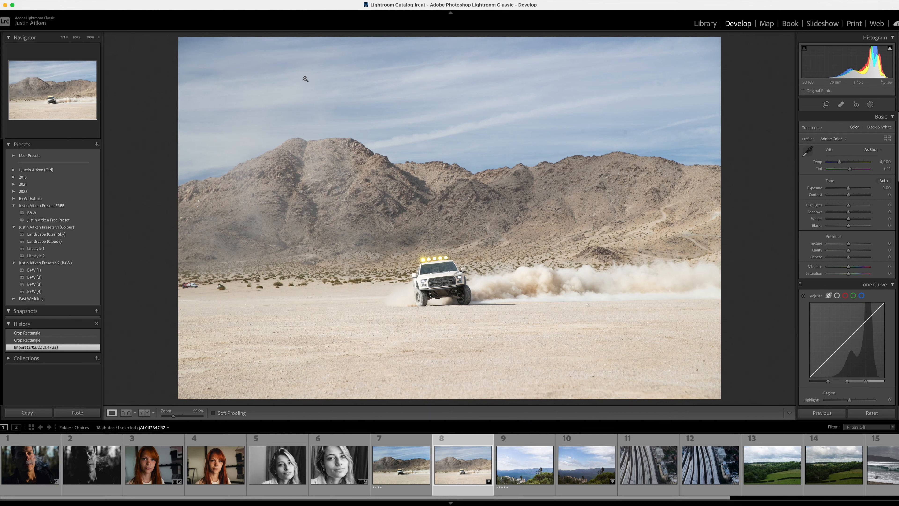
pyautogui.moveTo(583, 135)
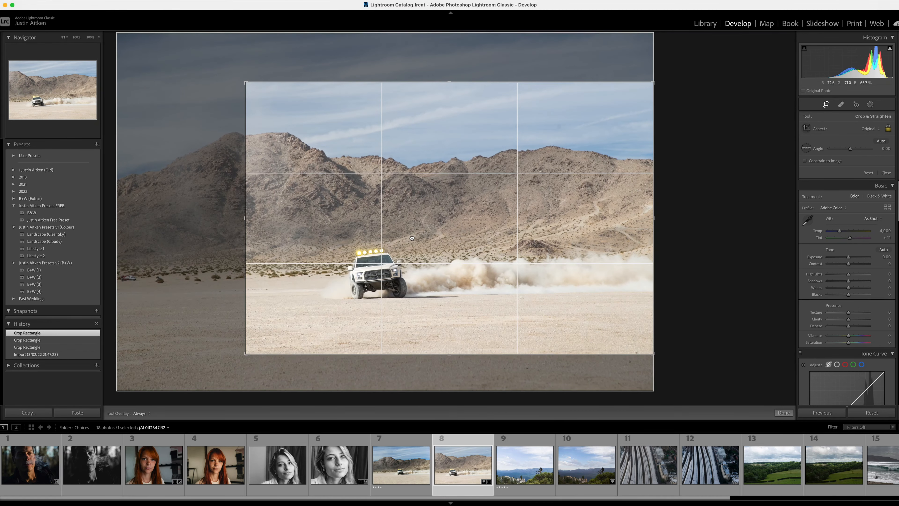
pyautogui.moveTo(411, 238); pyautogui.dragTo(409, 237)
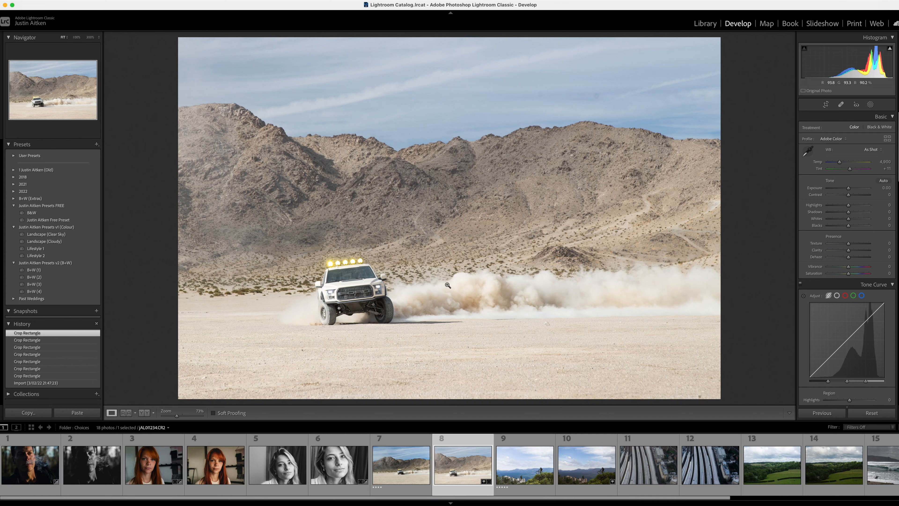
# - Apply the B+W (1) preset from Justin Aitken Presets v2 (B+W)
pyautogui.click(33, 291)
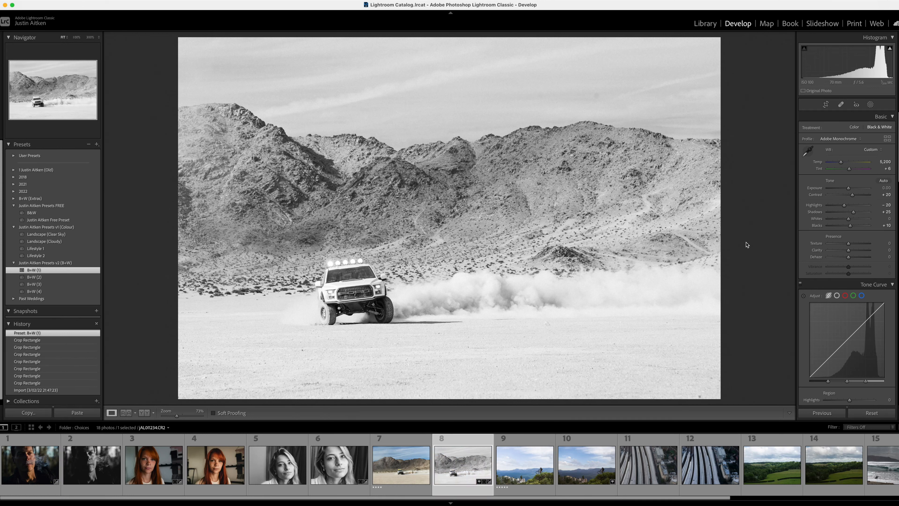
pyautogui.moveTo(796, 117)
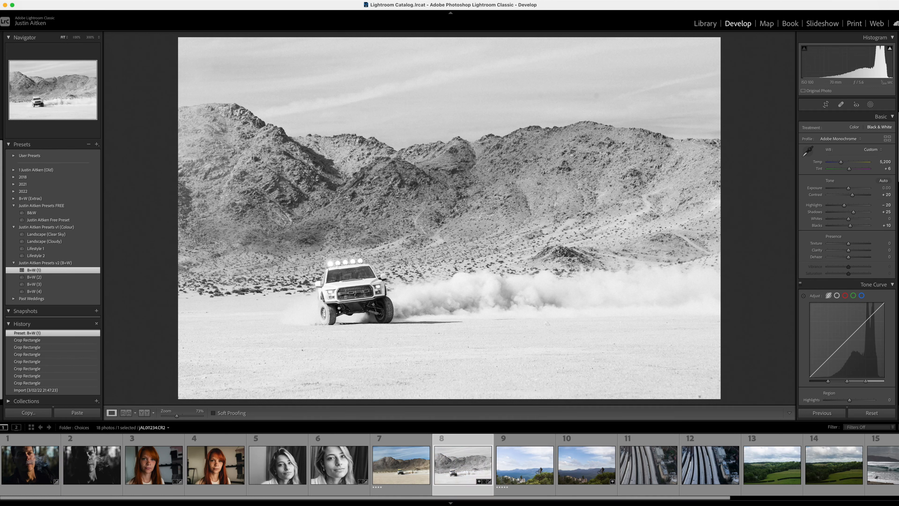
pyautogui.click(841, 105)
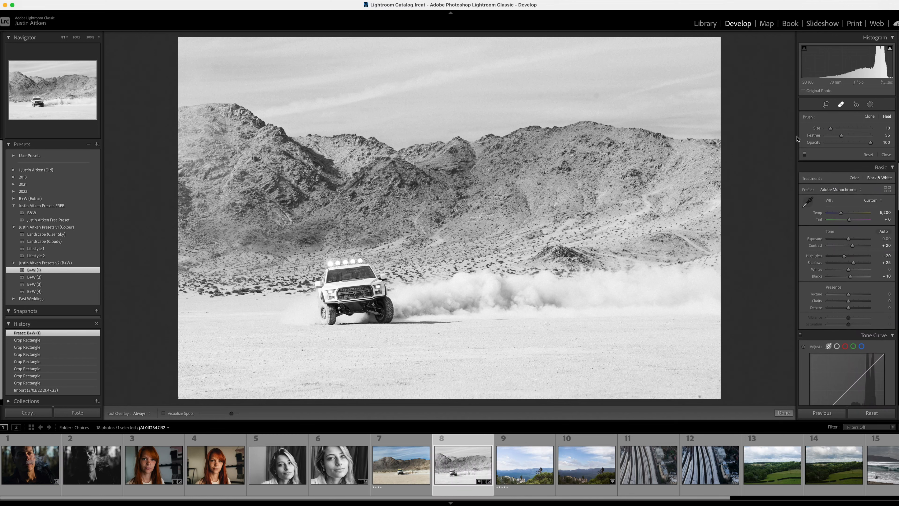
pyautogui.moveTo(163, 416)
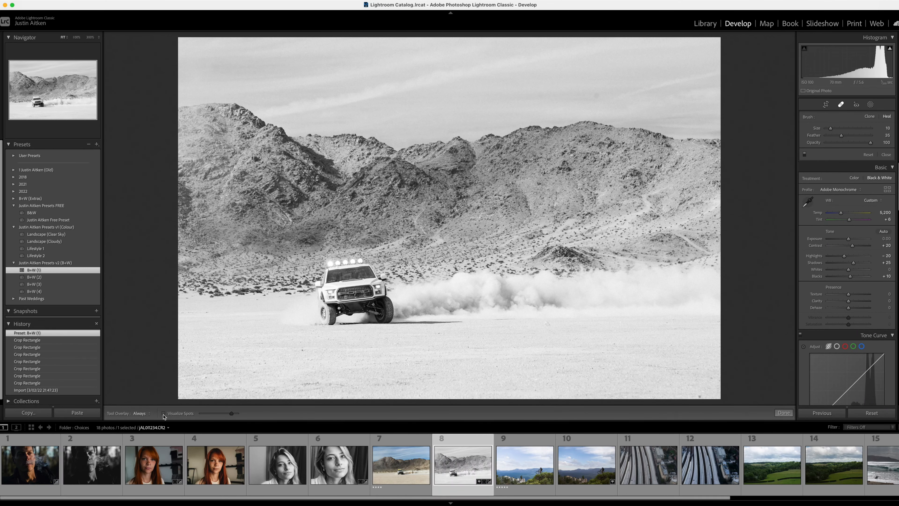
# - Enable Visualize Spots and test its sensitivity threshold to reveal sensor dust
pyautogui.click(163, 413)
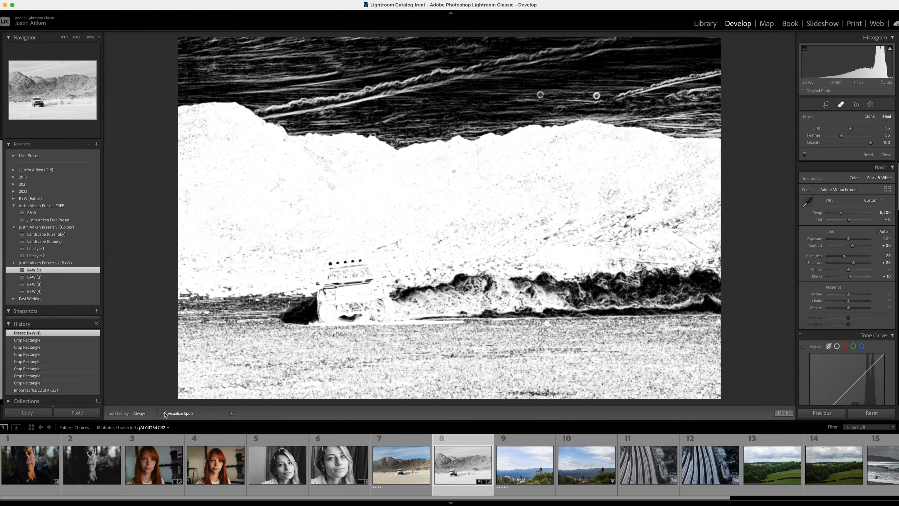
pyautogui.click(164, 413)
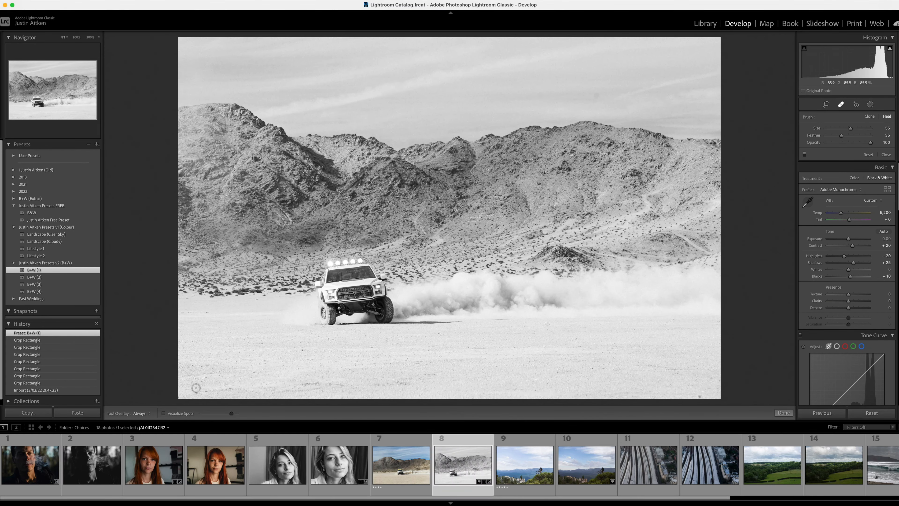
pyautogui.click(163, 413)
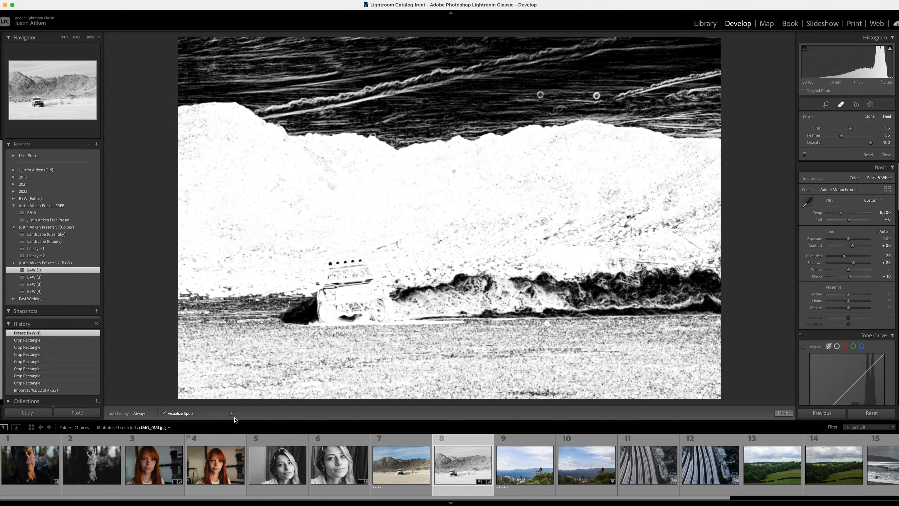
pyautogui.moveTo(233, 413); pyautogui.dragTo(211, 415)
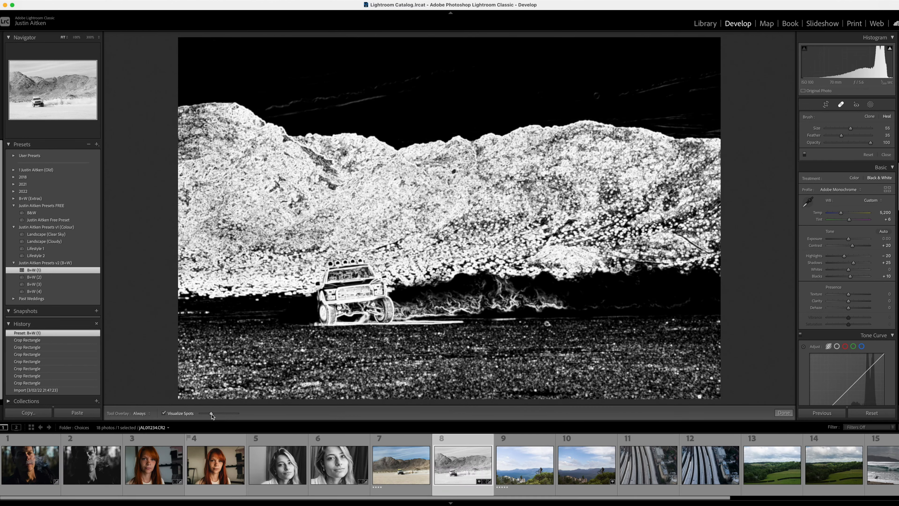
pyautogui.moveTo(212, 414); pyautogui.dragTo(233, 413)
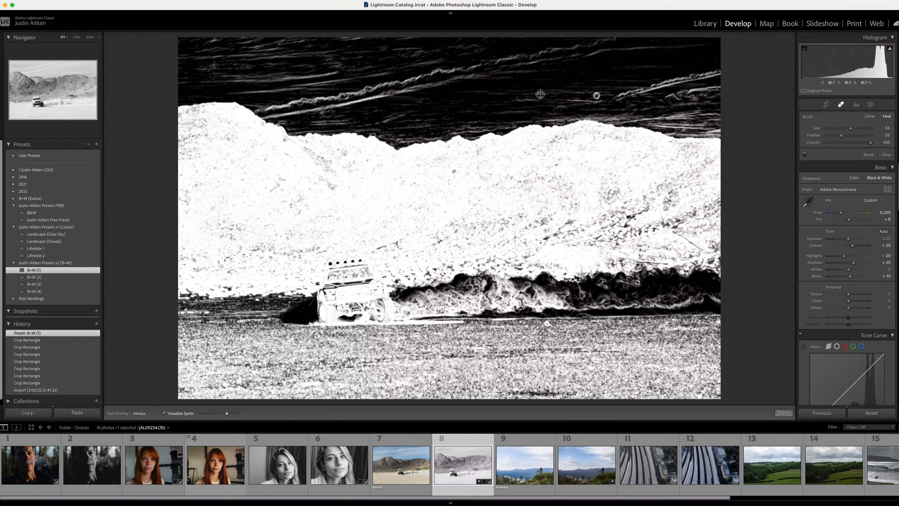
# - Heal two dust spots in the sky
pyautogui.click(540, 93)
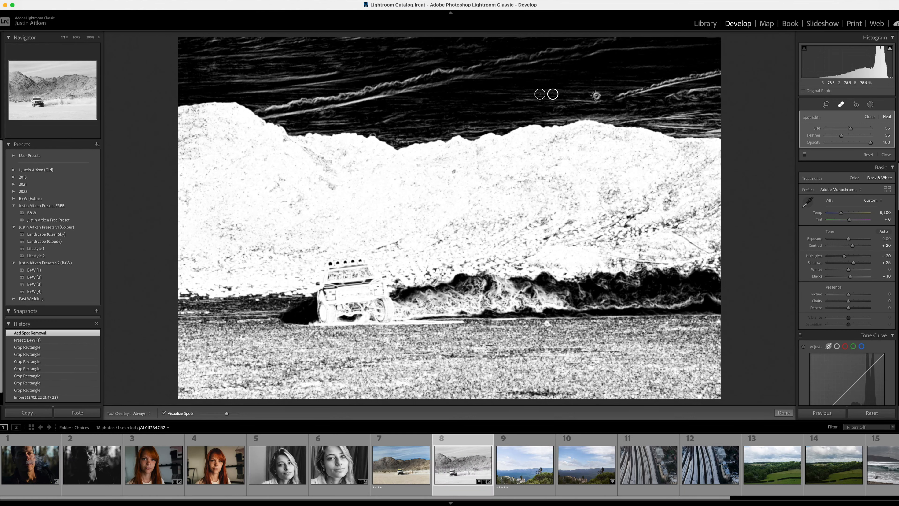
pyautogui.click(620, 109)
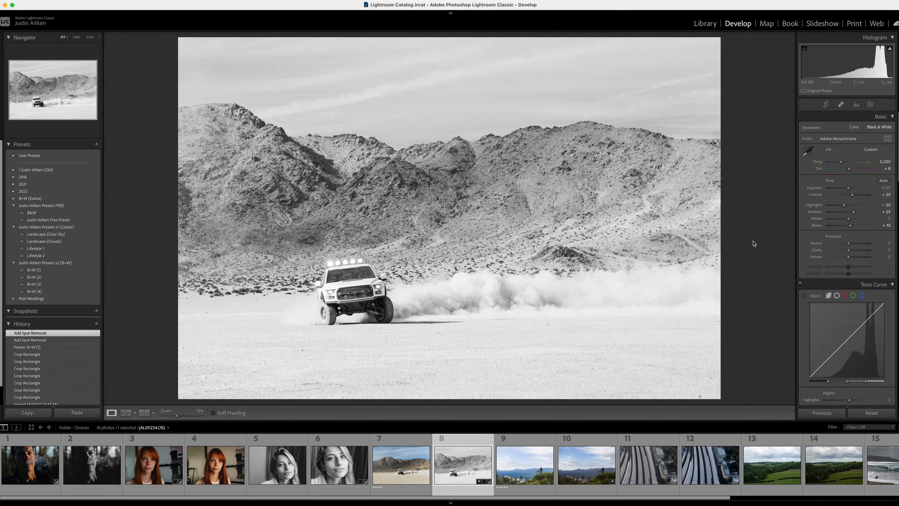
pyautogui.moveTo(47, 334)
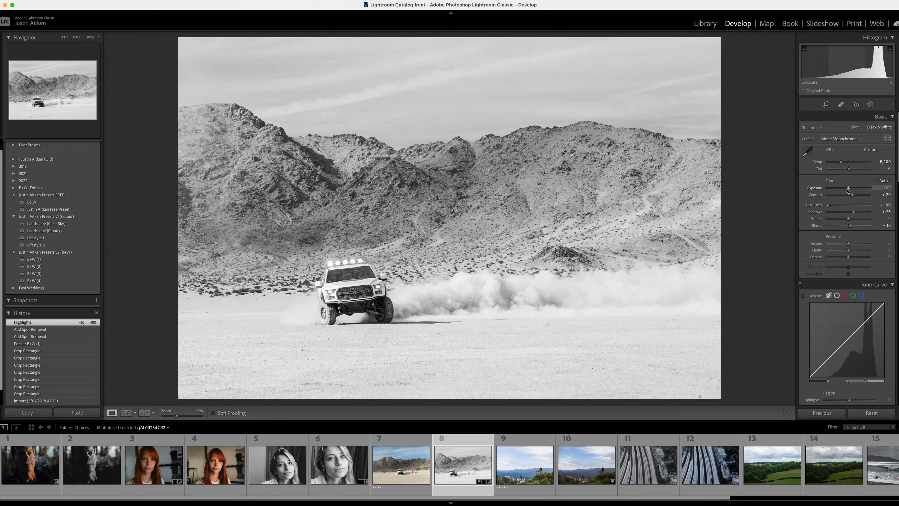
# - Lower the exposure to -0.85 to darken the photo
pyautogui.moveTo(851, 187); pyautogui.dragTo(844, 187)
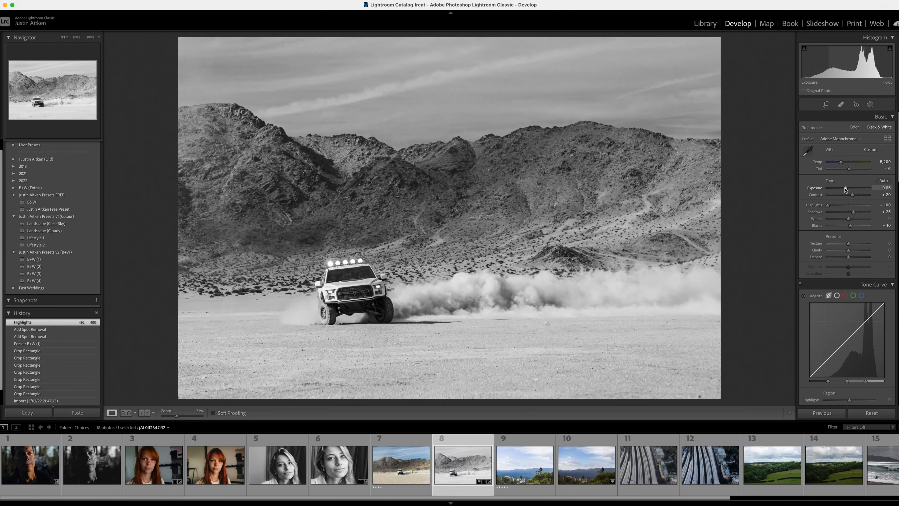
pyautogui.moveTo(852, 187); pyautogui.dragTo(849, 188)
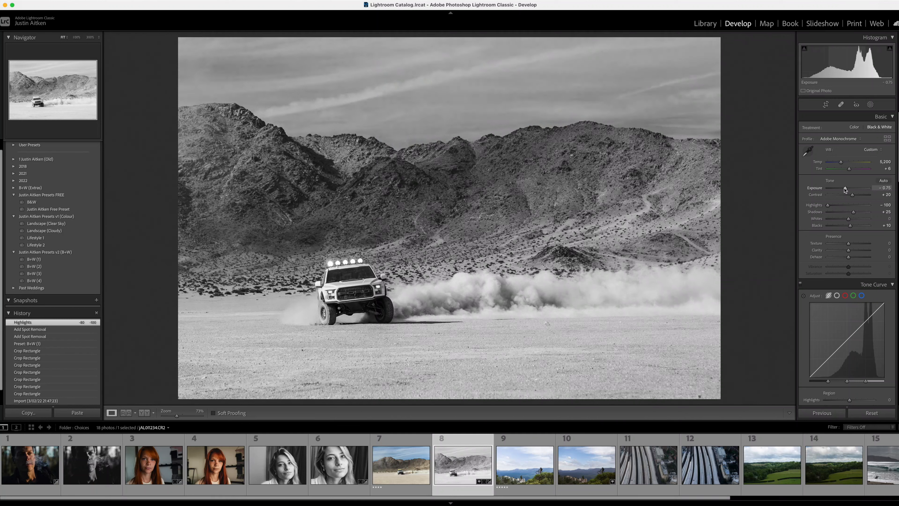
pyautogui.moveTo(854, 188); pyautogui.dragTo(851, 187)
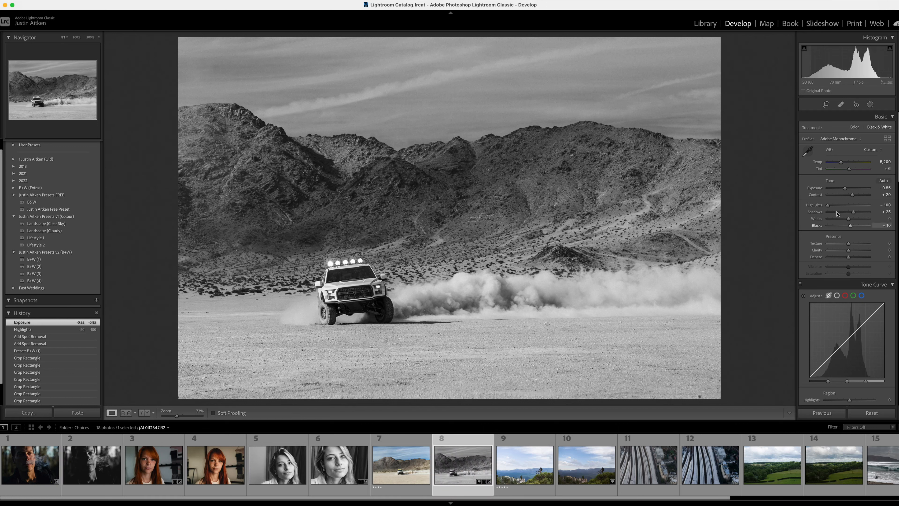
# - Test the whites and texture sliders, returning whites and previewing texture extremes
pyautogui.moveTo(853, 219); pyautogui.dragTo(863, 218)
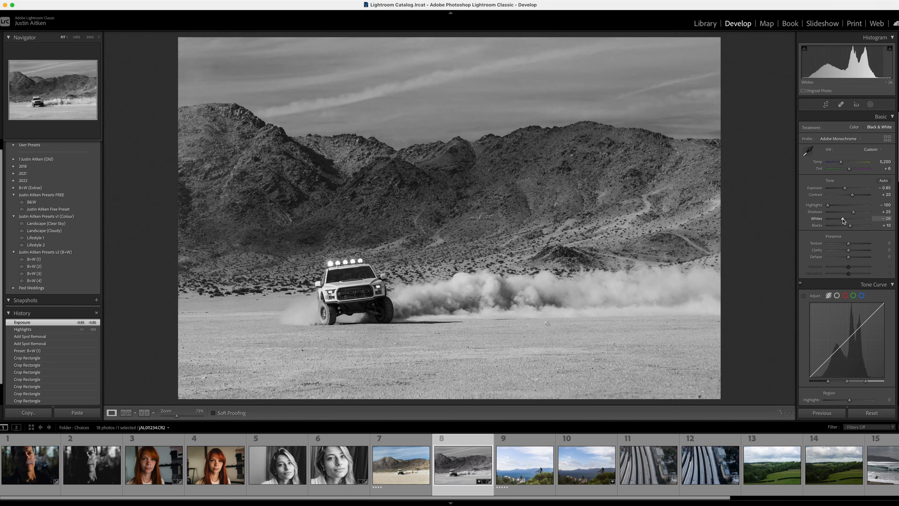
pyautogui.moveTo(865, 219); pyautogui.dragTo(854, 219)
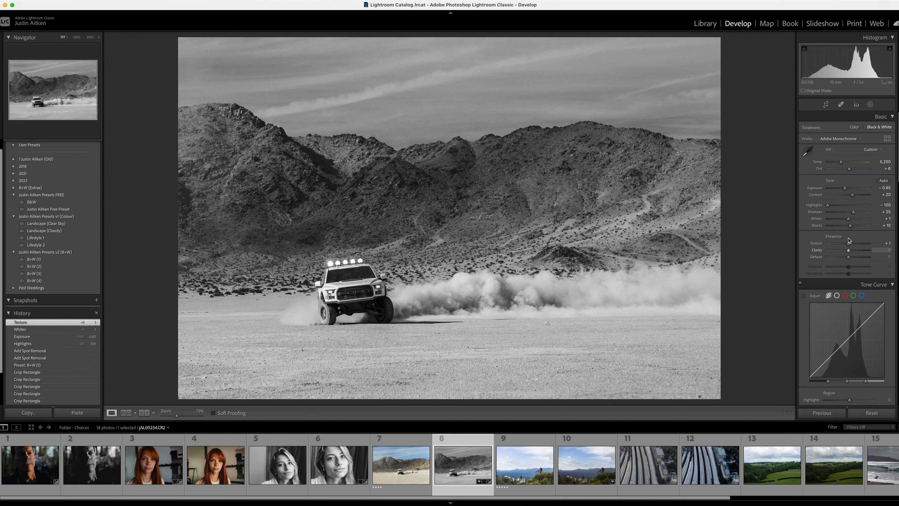
pyautogui.moveTo(850, 243); pyautogui.dragTo(844, 243)
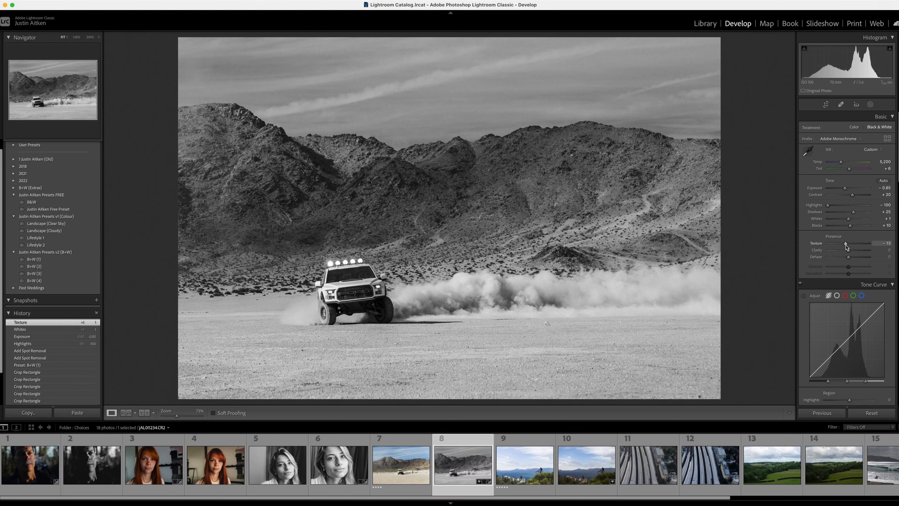
pyautogui.moveTo(846, 243); pyautogui.dragTo(868, 243)
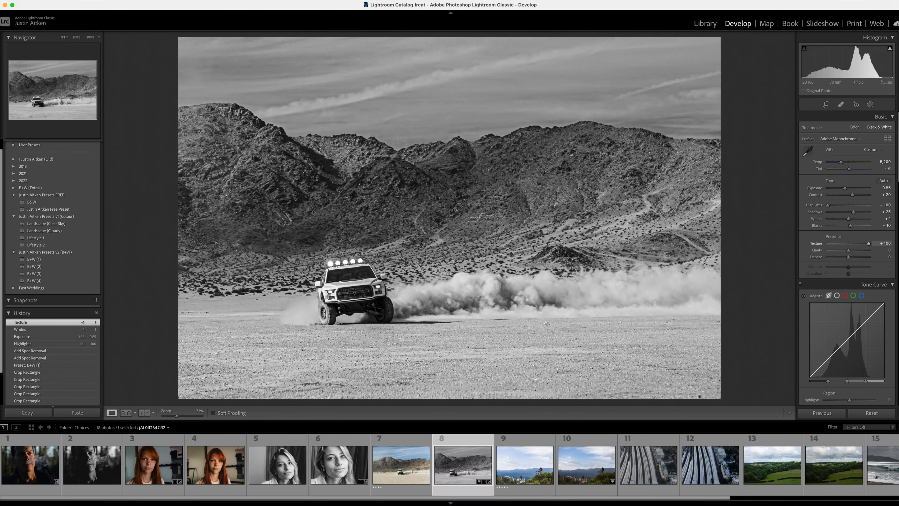
pyautogui.moveTo(866, 243); pyautogui.dragTo(868, 243)
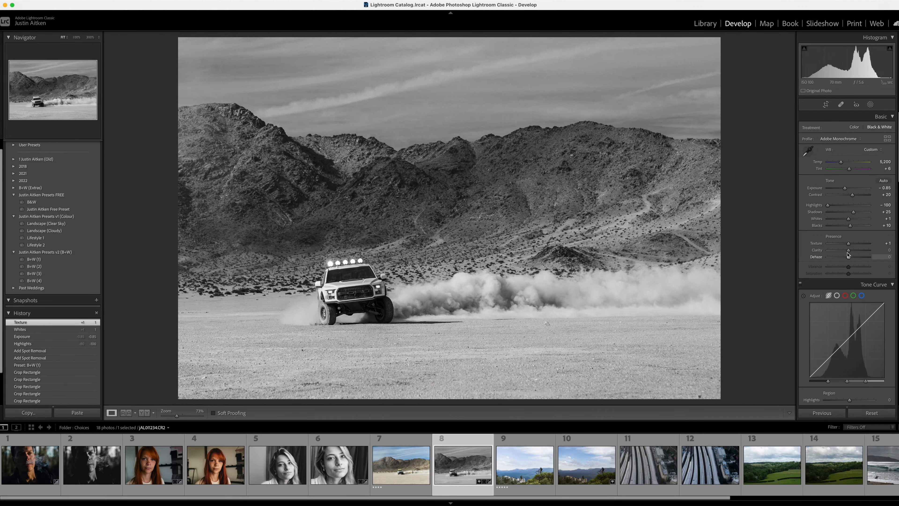
# - Set clarity to +19, texture to +8 and dehaze to +7
pyautogui.moveTo(862, 250); pyautogui.dragTo(872, 249)
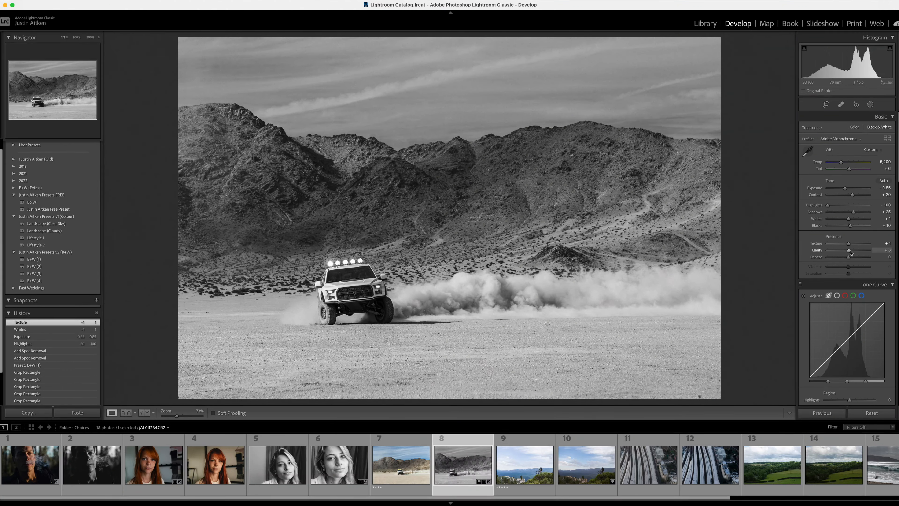
pyautogui.moveTo(863, 250); pyautogui.dragTo(869, 250)
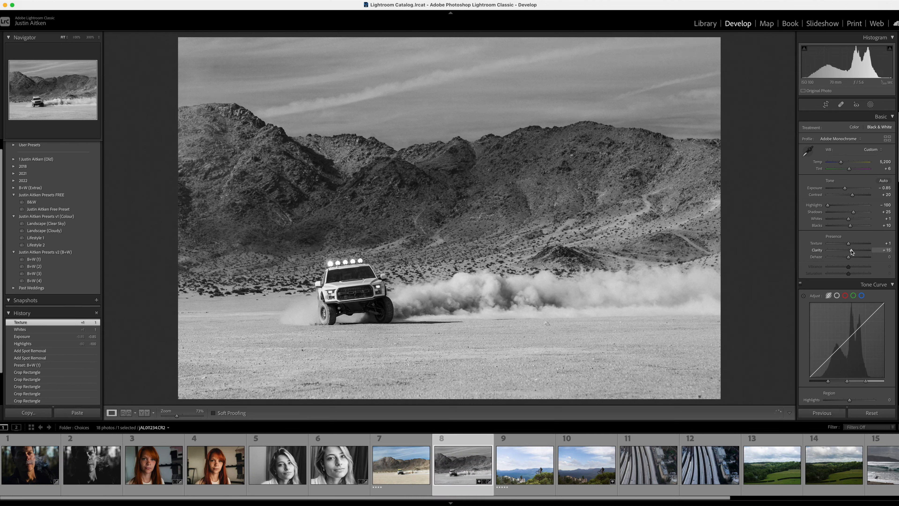
pyautogui.moveTo(865, 250); pyautogui.dragTo(827, 251)
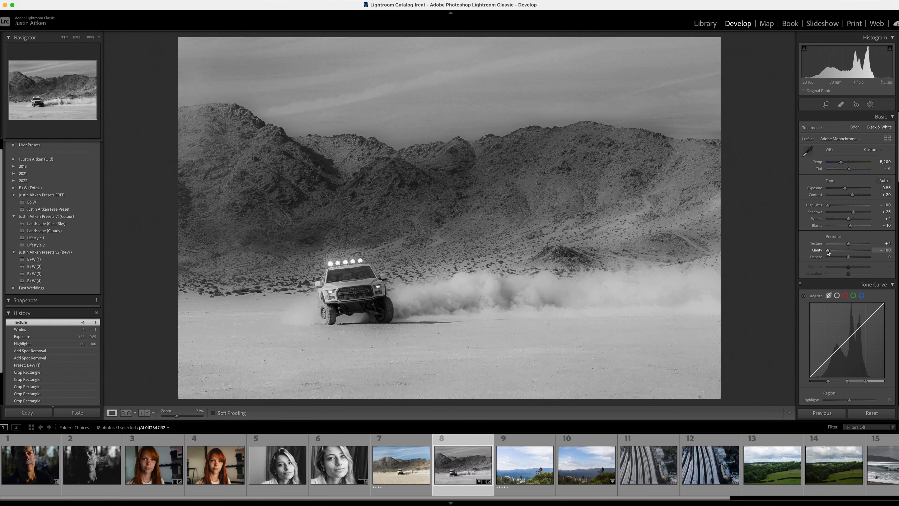
pyautogui.moveTo(827, 250); pyautogui.dragTo(854, 250)
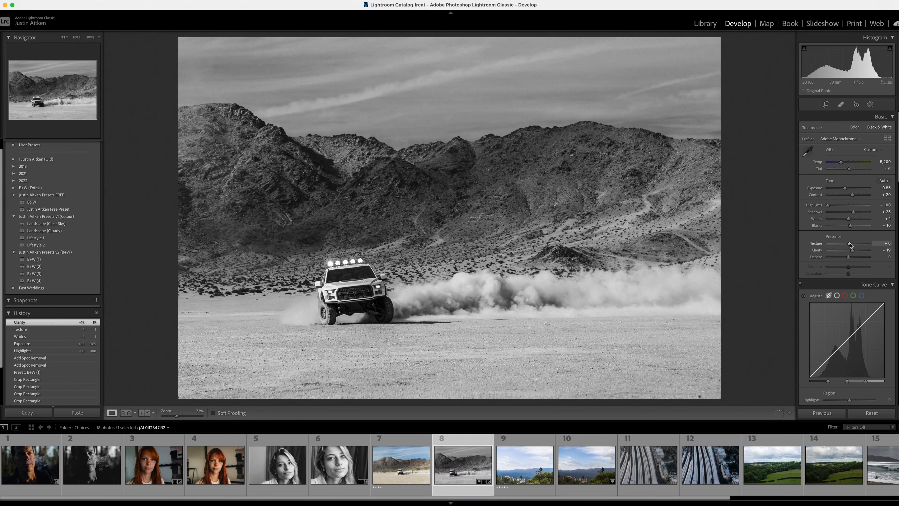
pyautogui.moveTo(849, 243); pyautogui.dragTo(853, 243)
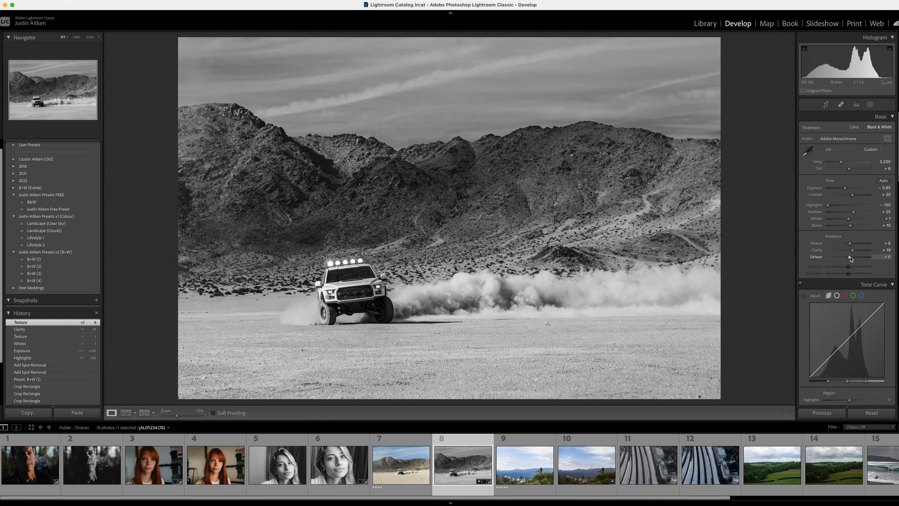
pyautogui.moveTo(846, 263); pyautogui.dragTo(854, 263)
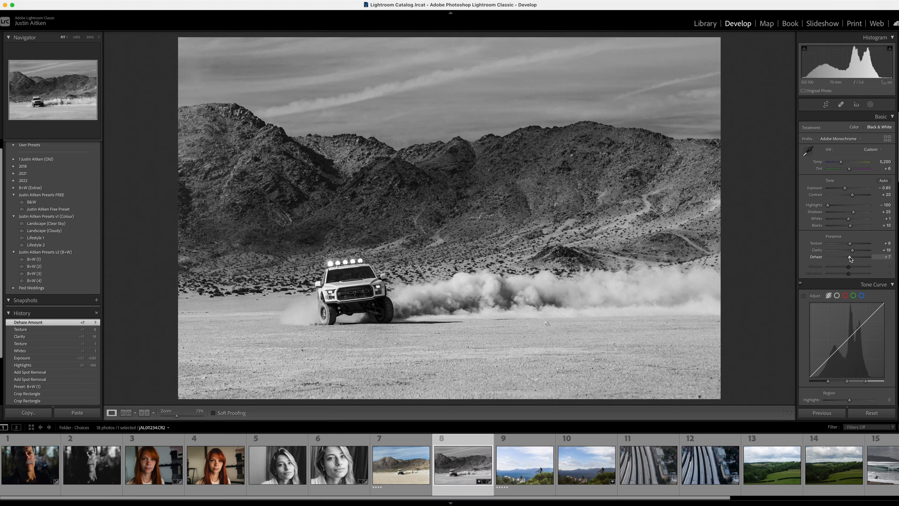
pyautogui.moveTo(870, 235)
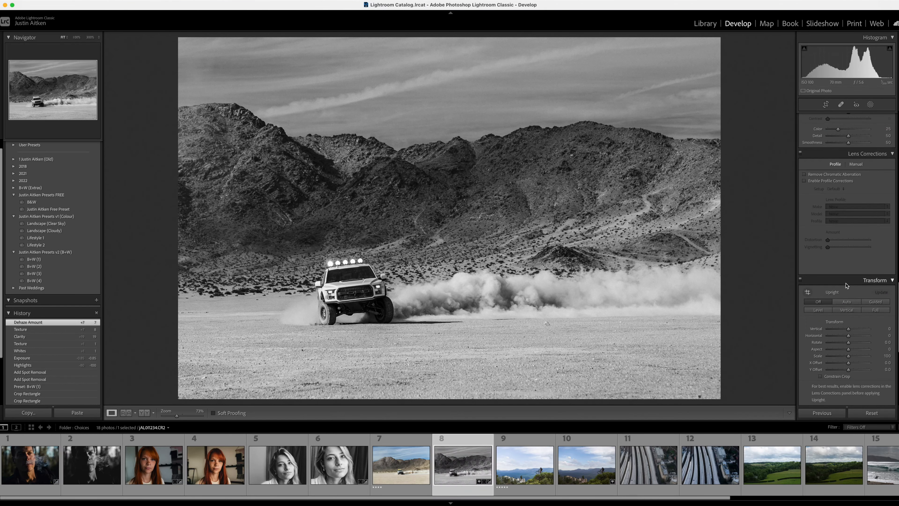
# - Soften the grain to amount 17, size 20 and roughness 21 in the Effects panel
pyautogui.scroll(-3)
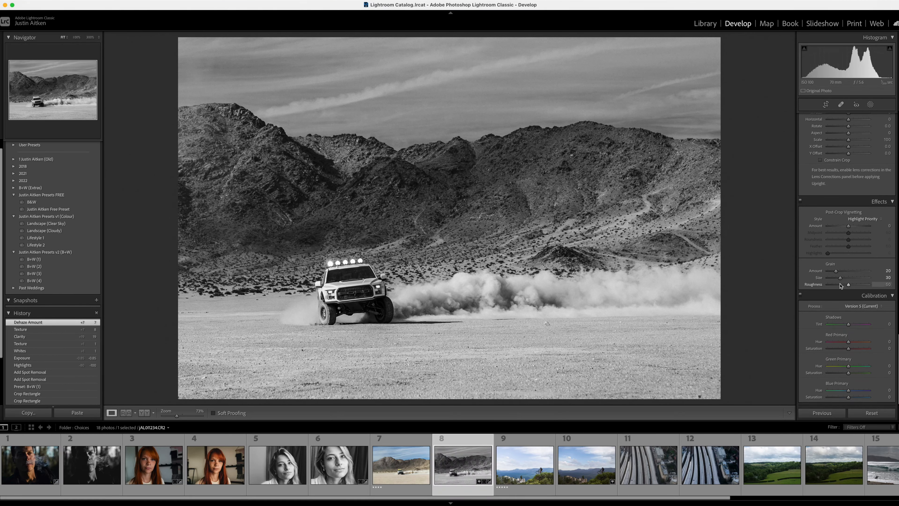
pyautogui.moveTo(854, 284); pyautogui.dragTo(847, 283)
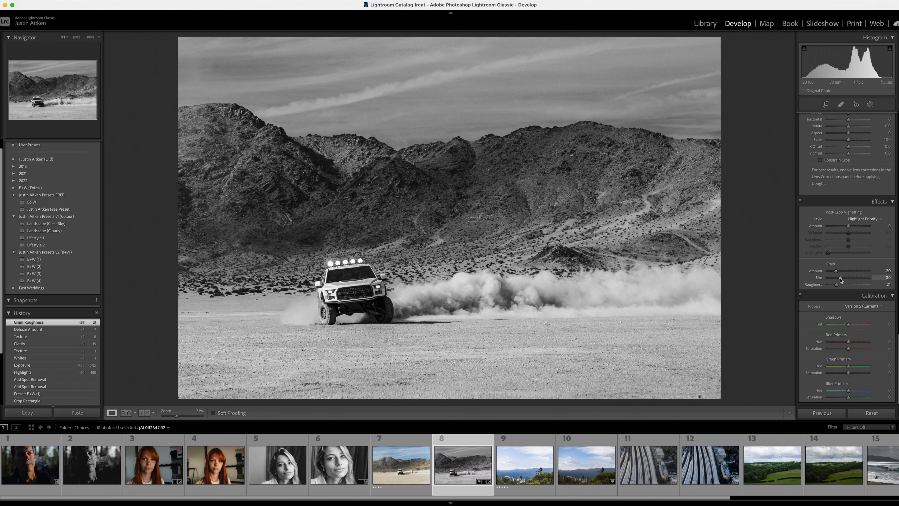
pyautogui.moveTo(861, 272); pyautogui.dragTo(854, 271)
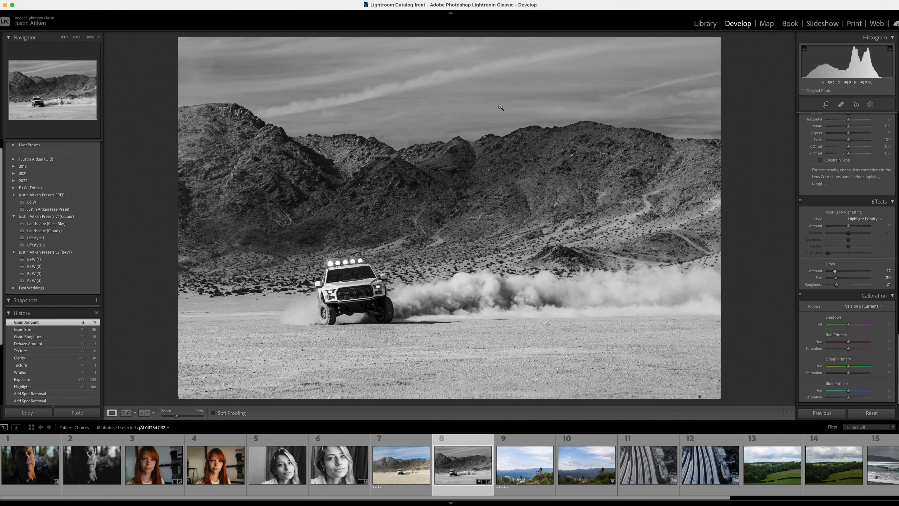
pyautogui.click(825, 105)
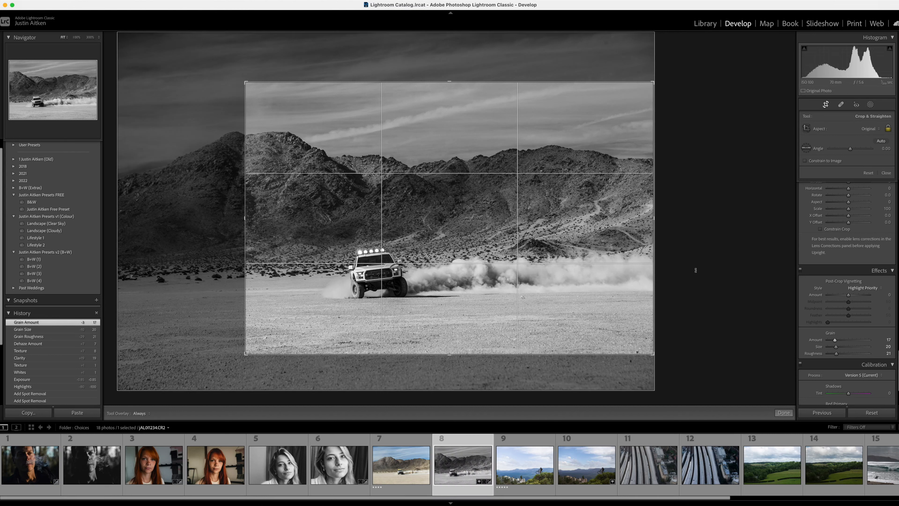
pyautogui.moveTo(696, 267)
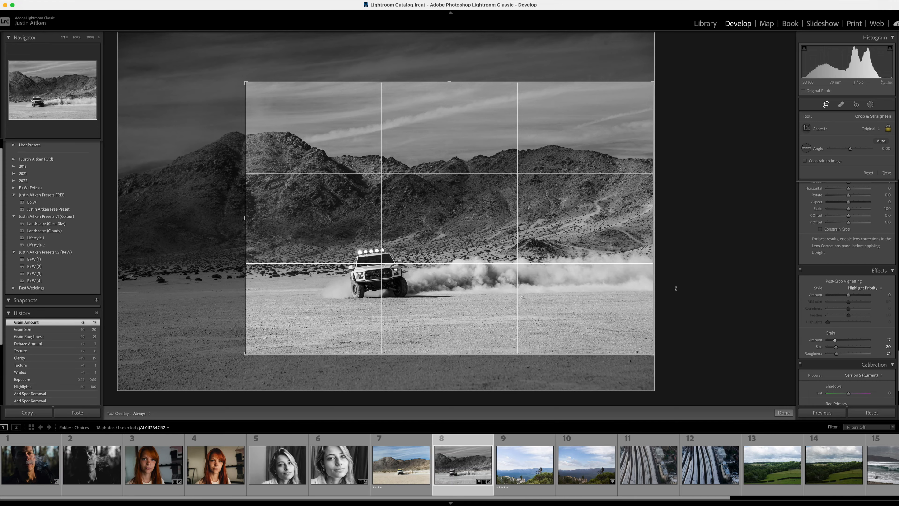
# - Show the Choices folder as a Library grid
pyautogui.click(705, 23)
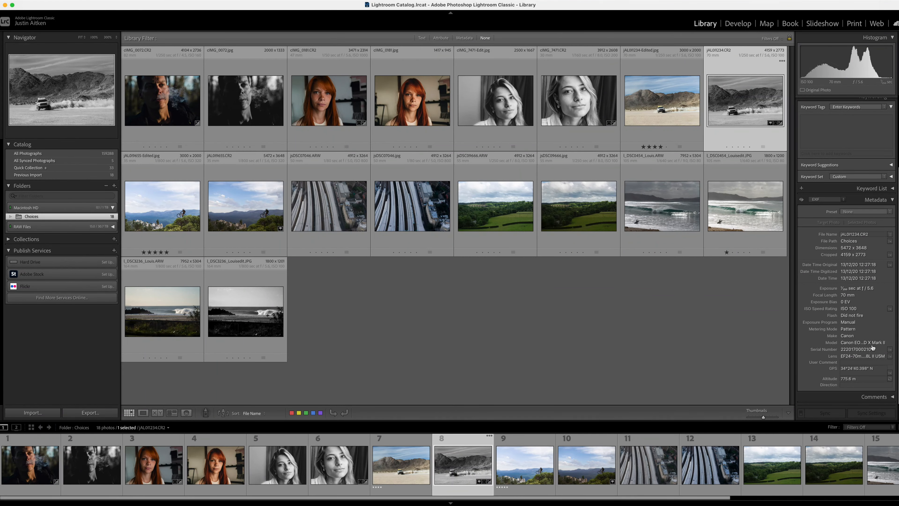
pyautogui.moveTo(862, 344)
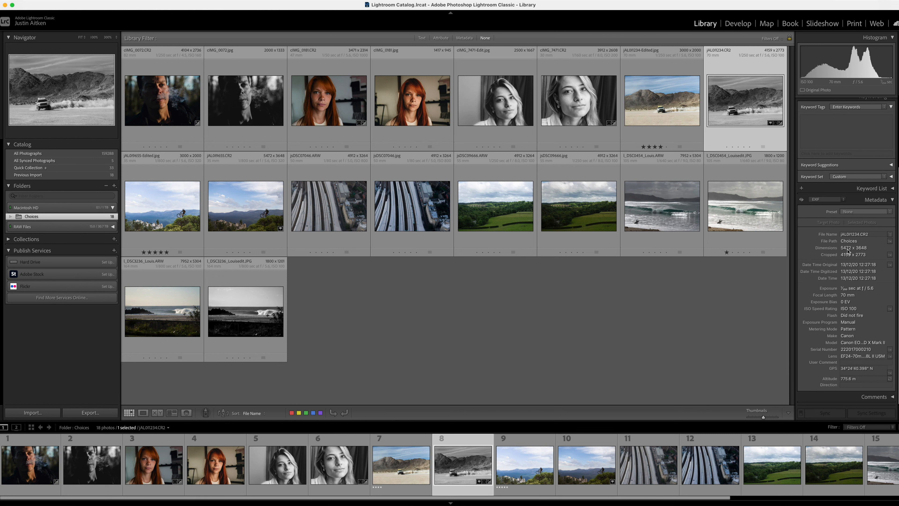
pyautogui.moveTo(763, 404)
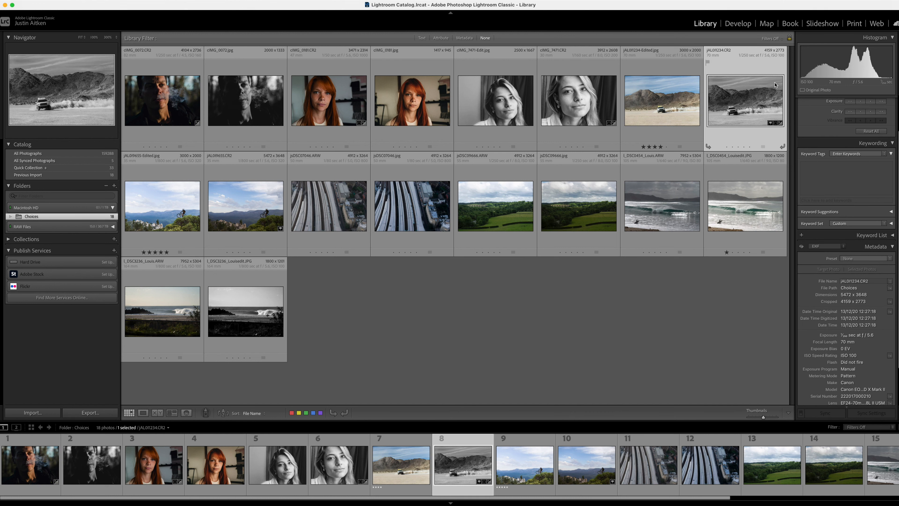
# - Open the colour truck photo JAL01234-Edited.jpg in Develop
pyautogui.click(738, 24)
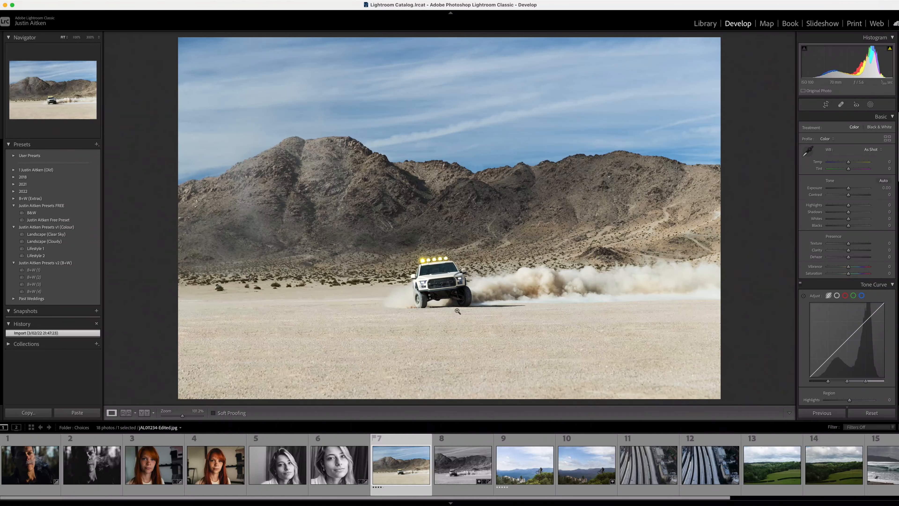
# - Zoom in on the colour truck, then return to the black-and-white copy up close
pyautogui.click(457, 311)
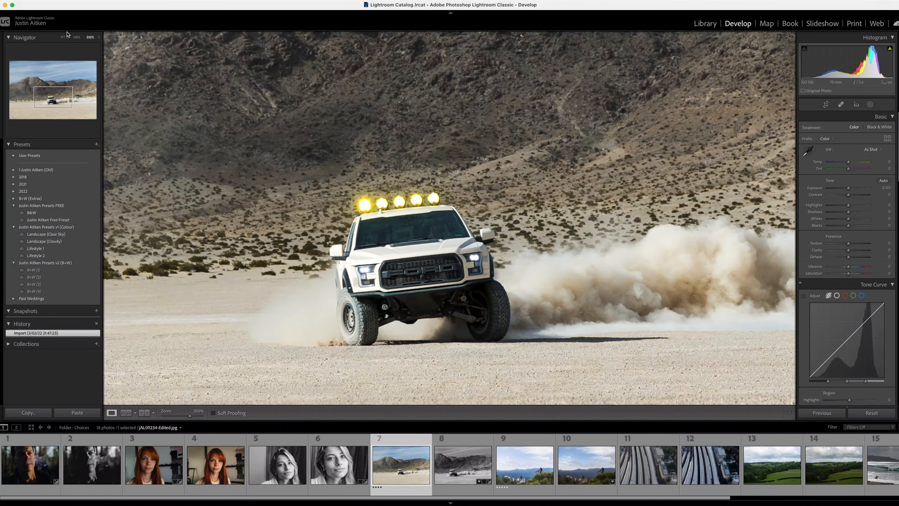
pyautogui.click(90, 37)
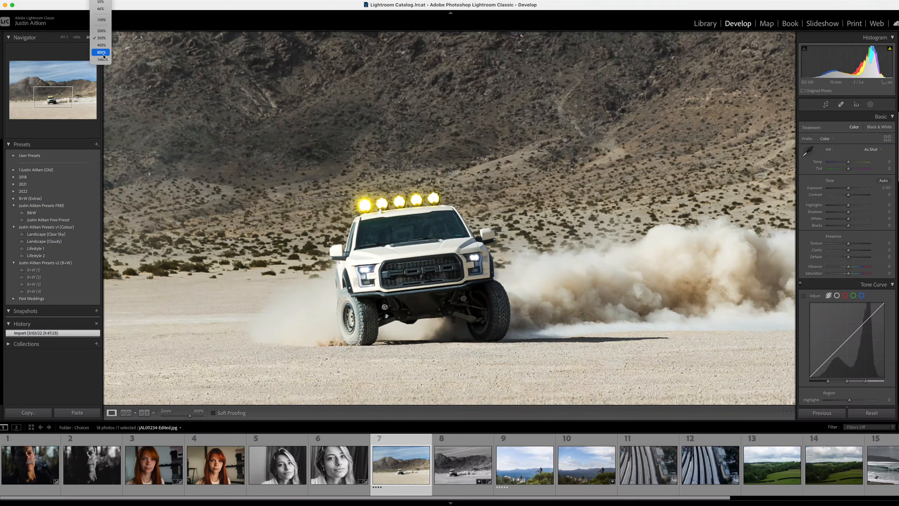
pyautogui.click(100, 52)
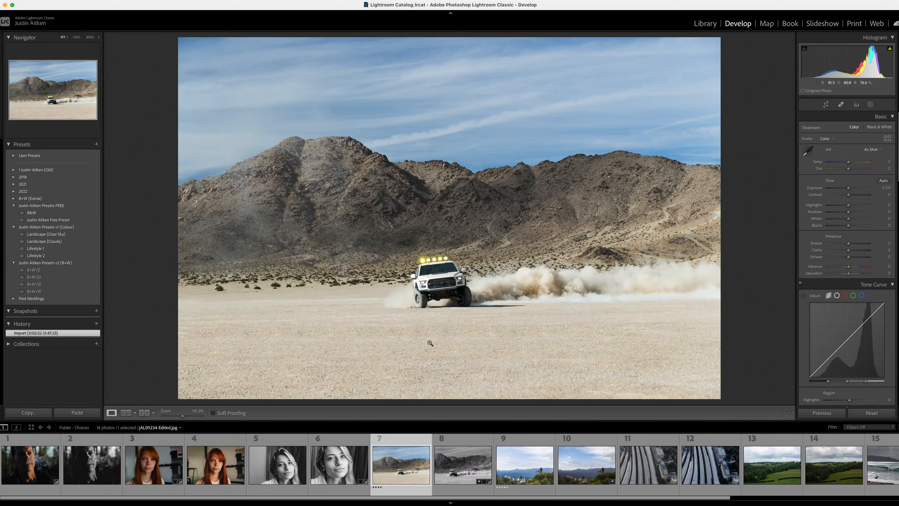
pyautogui.click(461, 469)
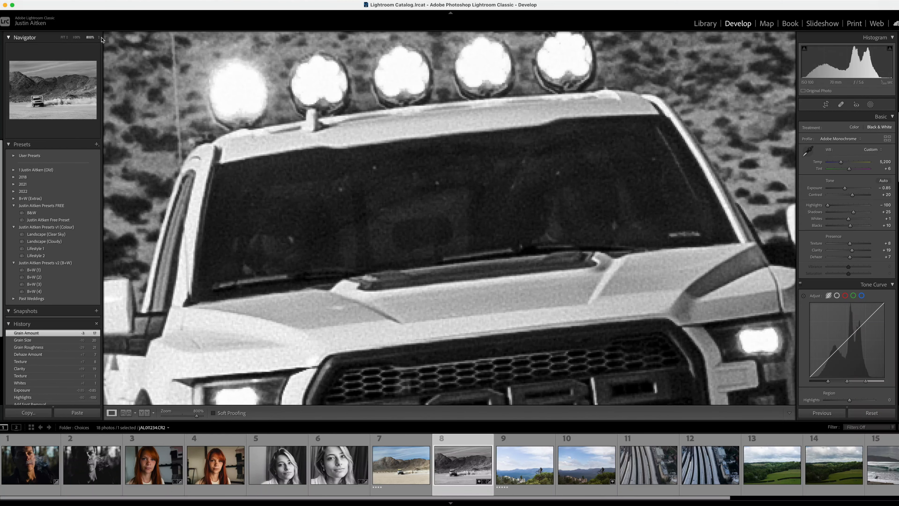
# - Zoom the Navigator to 400% magnification on the truck photo
pyautogui.click(99, 38)
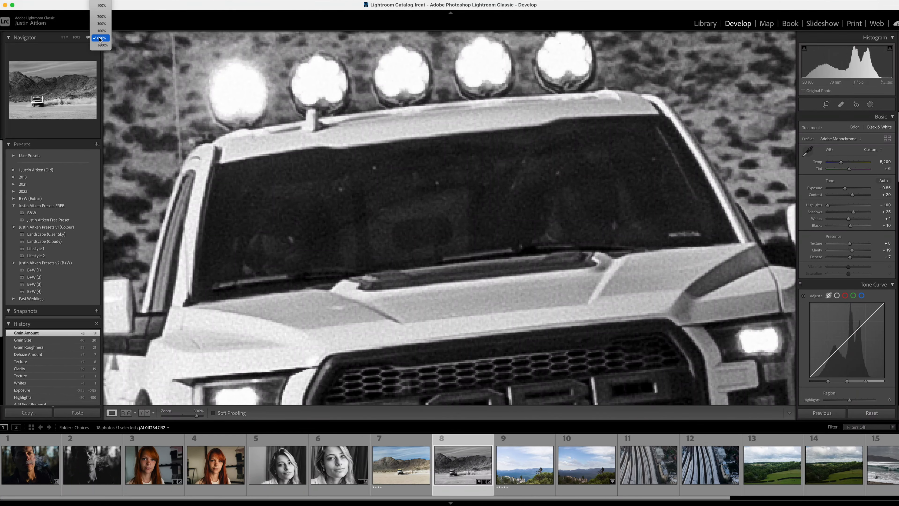
pyautogui.click(102, 31)
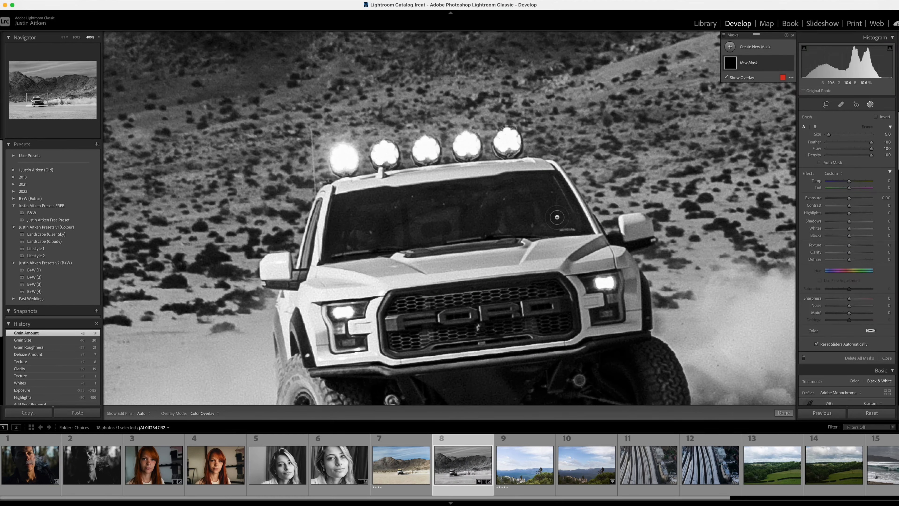
# - Brush a mask over the truck's windscreen, hide the red overlay and adjust its exposure
pyautogui.moveTo(556, 217); pyautogui.dragTo(367, 205)
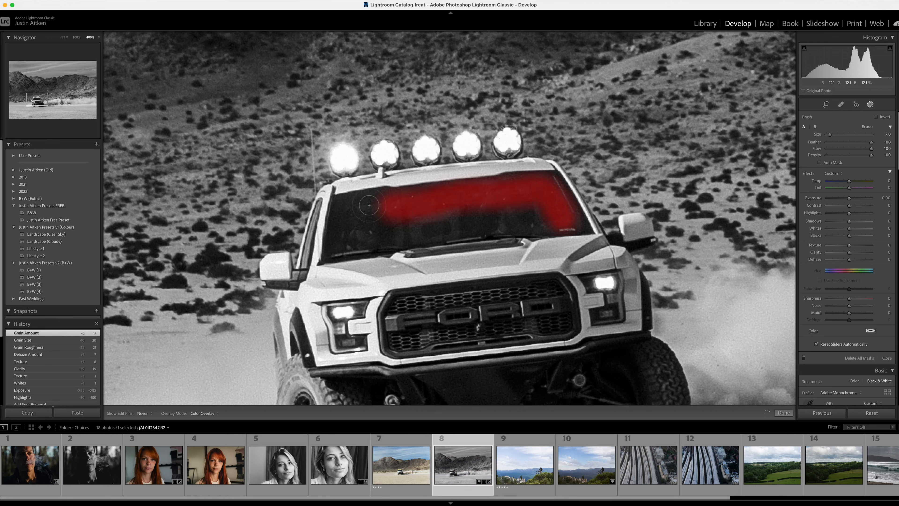
pyautogui.moveTo(368, 205); pyautogui.dragTo(510, 214)
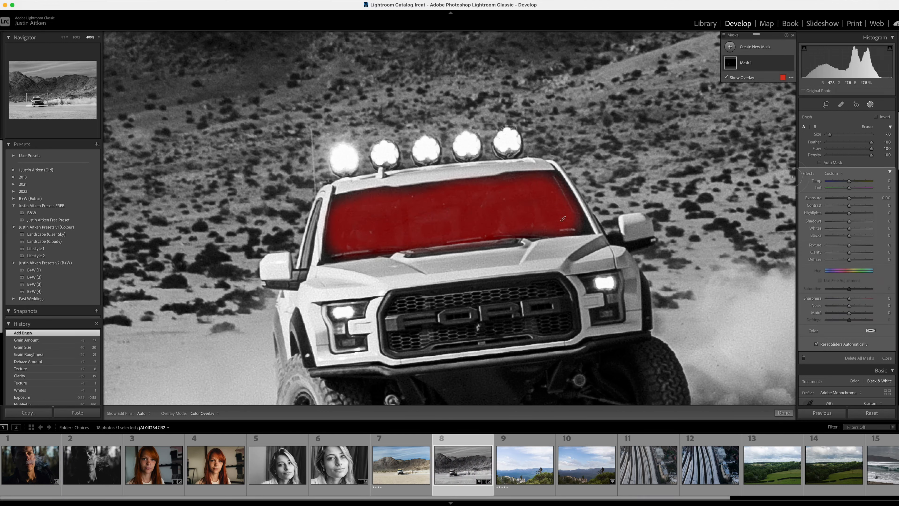
pyautogui.click(725, 77)
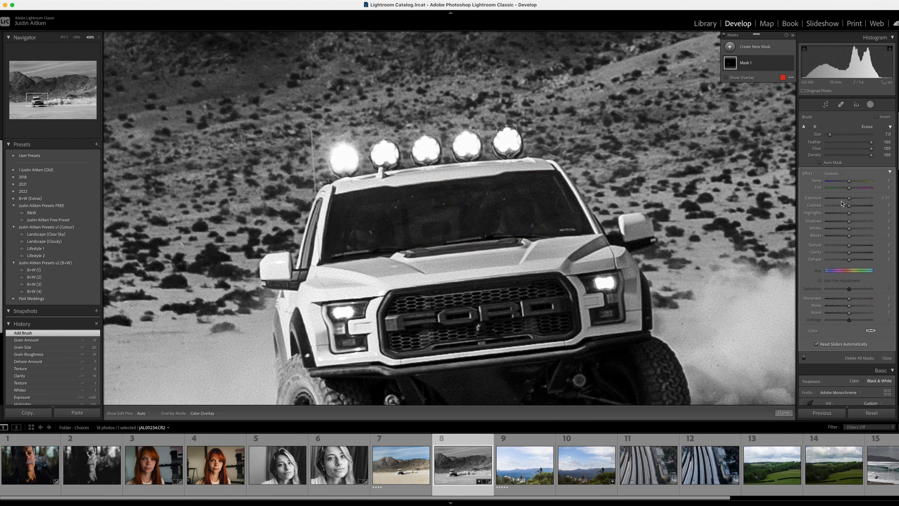
pyautogui.moveTo(865, 198); pyautogui.dragTo(850, 198)
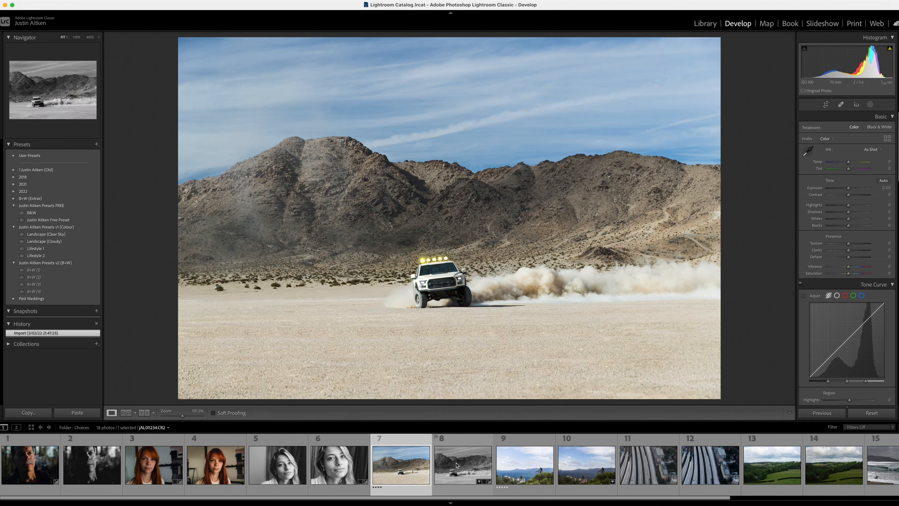
# - On the black-and-white truck photo, heal away the rock on the desert floor with Visualize Spots off
pyautogui.click(462, 468)
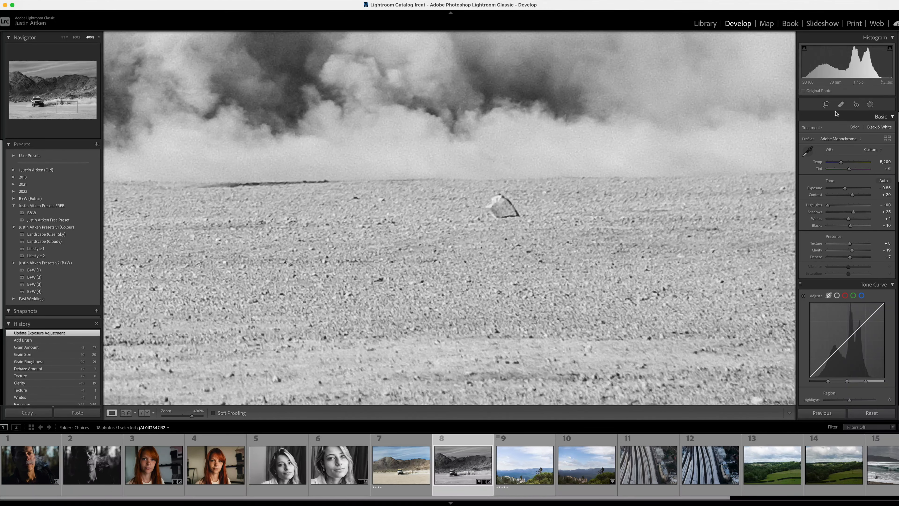
pyautogui.click(840, 104)
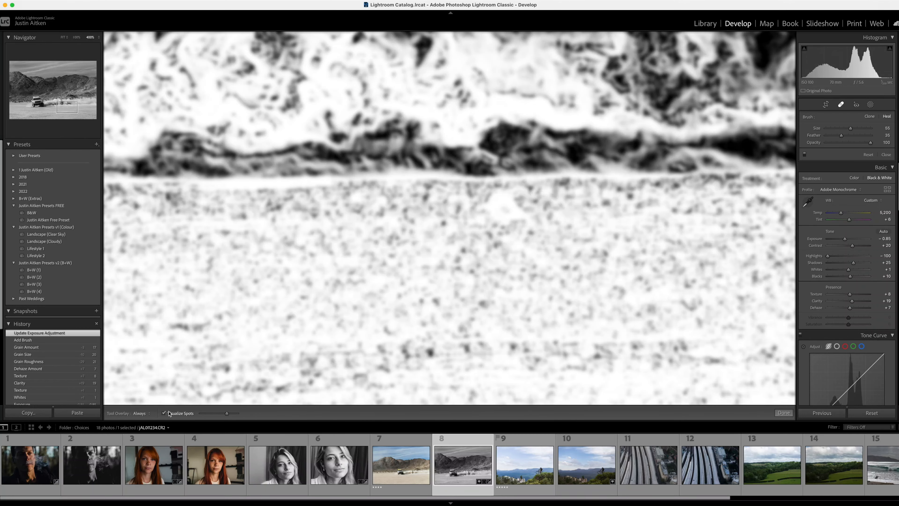
pyautogui.click(164, 413)
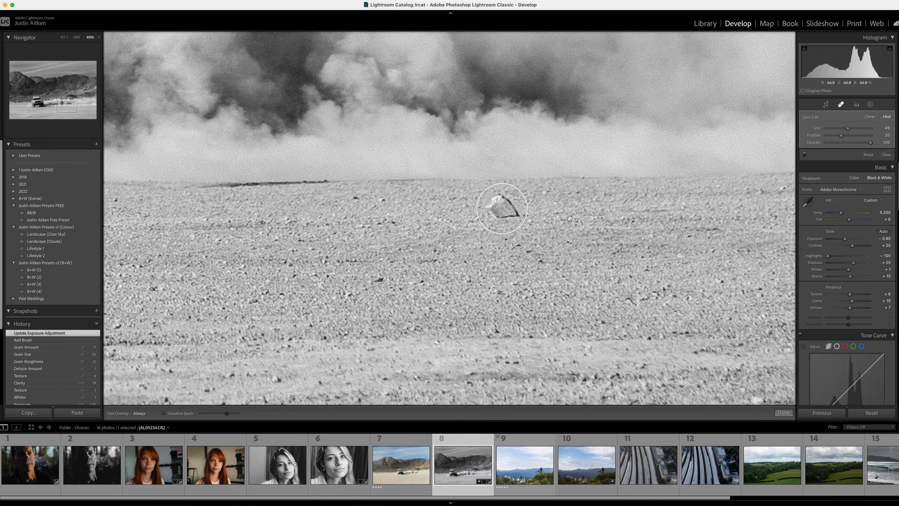
pyautogui.click(500, 210)
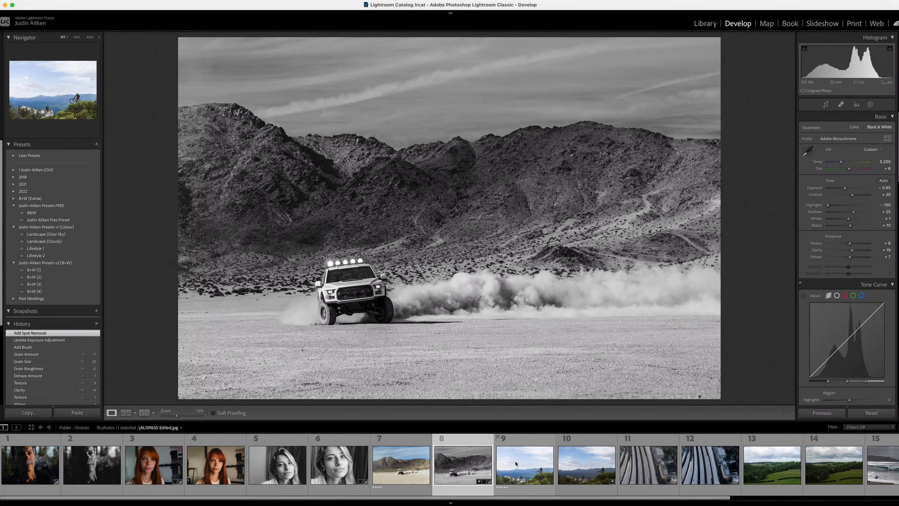
# - Review the colour and black-and-white truck photos, then select the mountain-bike landscape JAL09655-Edited.jpg
pyautogui.click(394, 472)
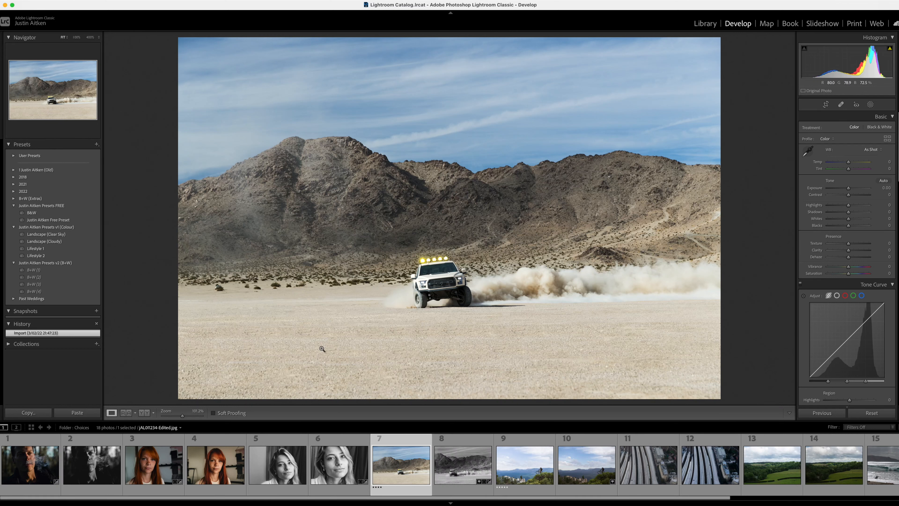
pyautogui.moveTo(557, 348)
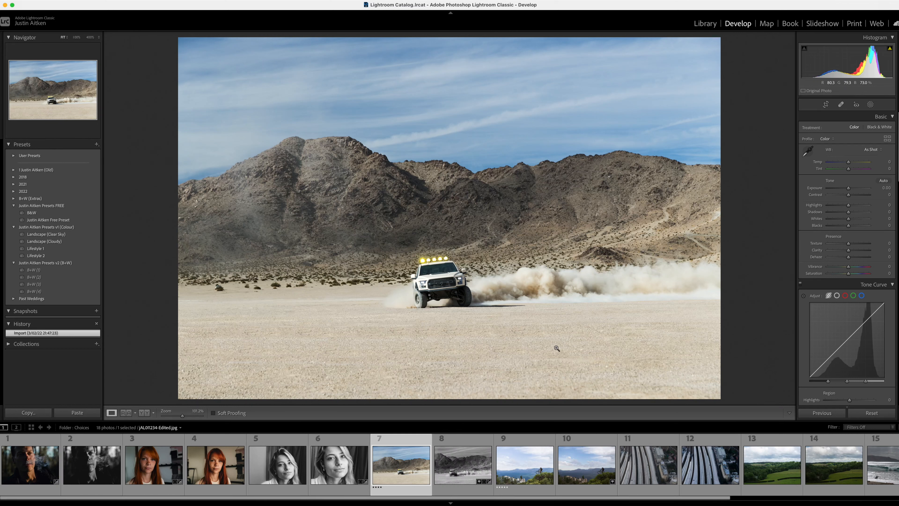
pyautogui.click(463, 467)
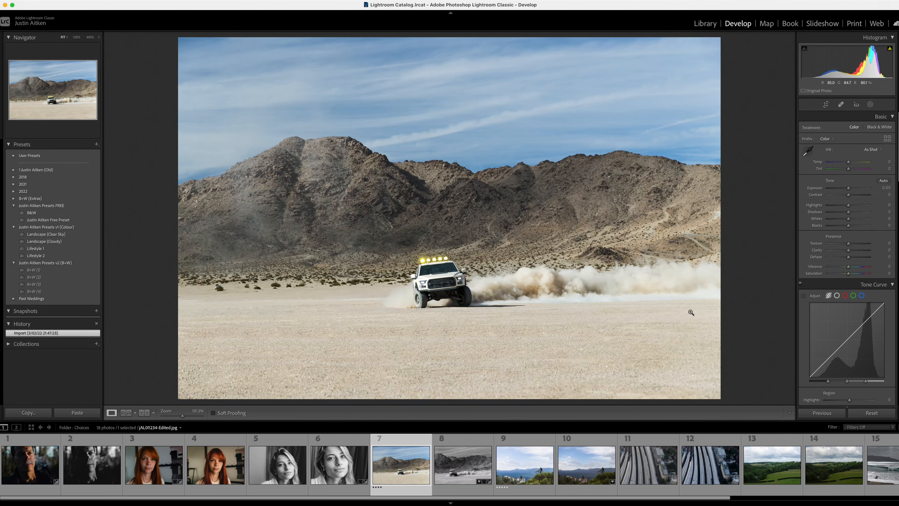
pyautogui.click(517, 469)
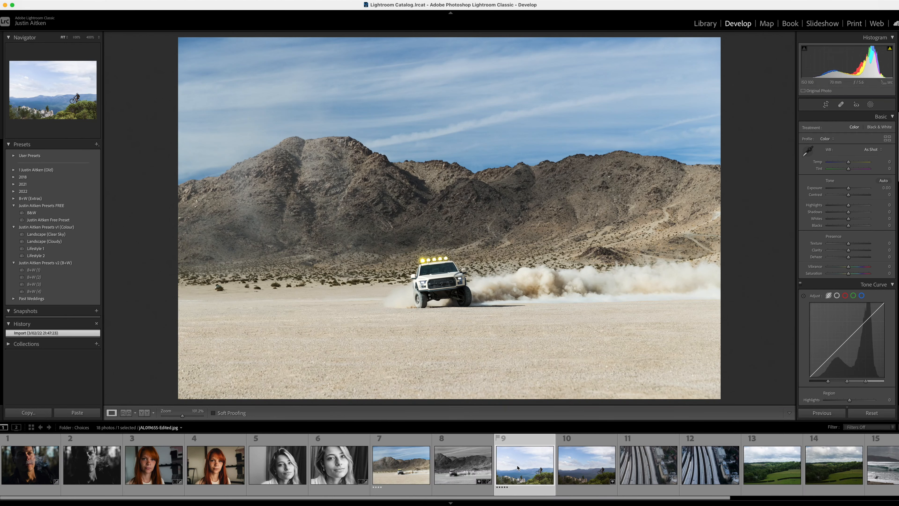
# - Flip between the raw CR2 original and JAL09655-Edited.jpg to compare the mountain-bike edit
pyautogui.click(524, 467)
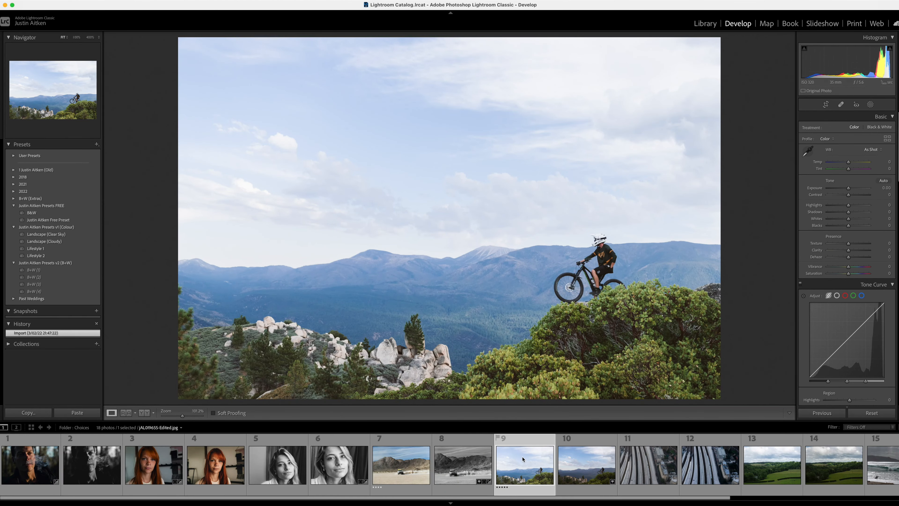
pyautogui.moveTo(528, 461)
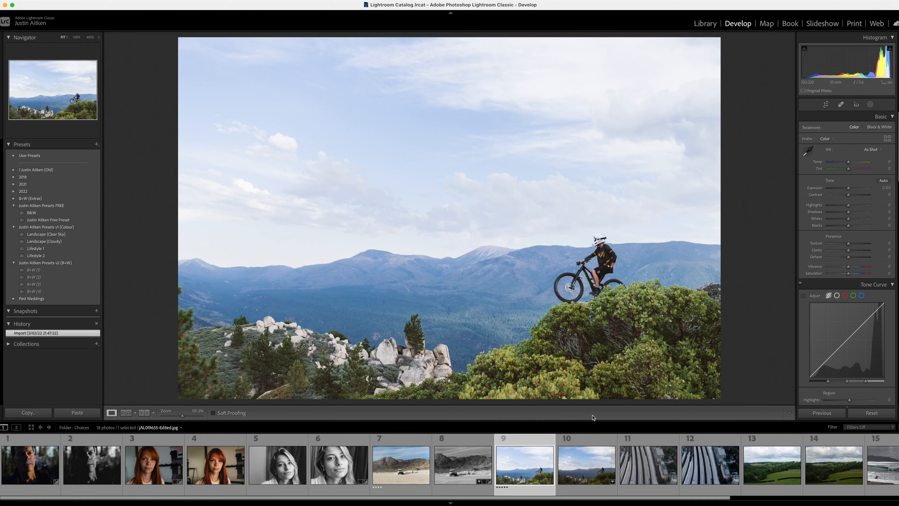
pyautogui.moveTo(623, 498)
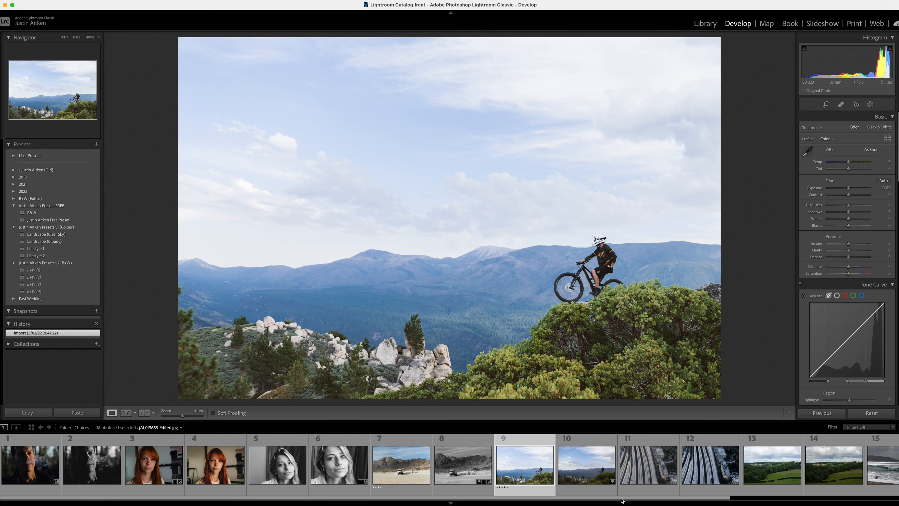
pyautogui.click(583, 469)
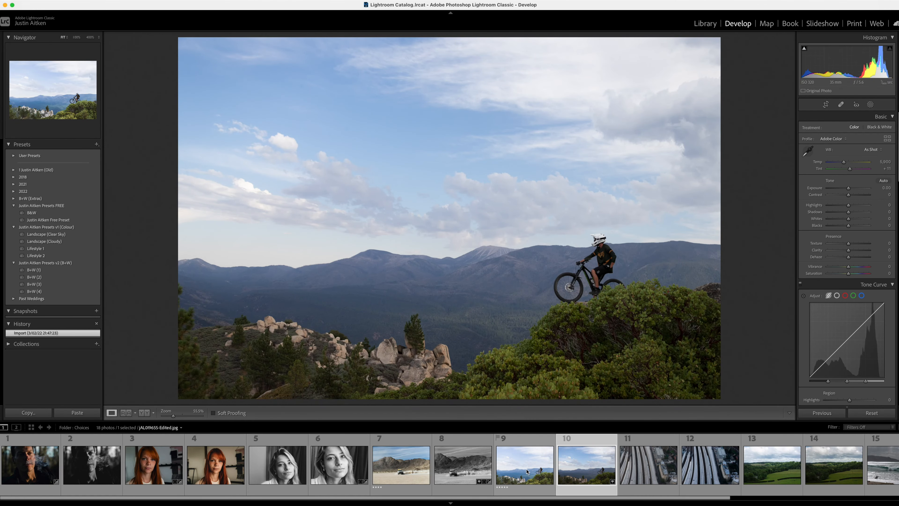
pyautogui.click(525, 468)
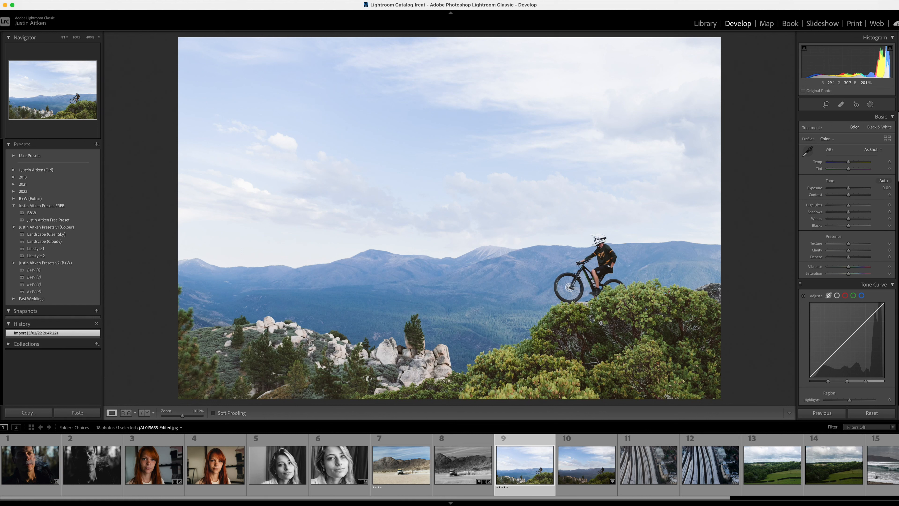
pyautogui.moveTo(567, 203)
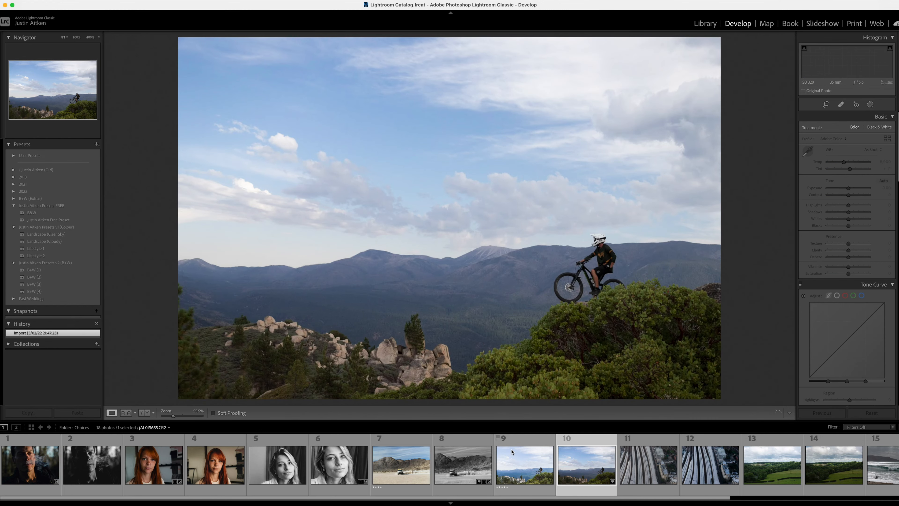
pyautogui.click(525, 469)
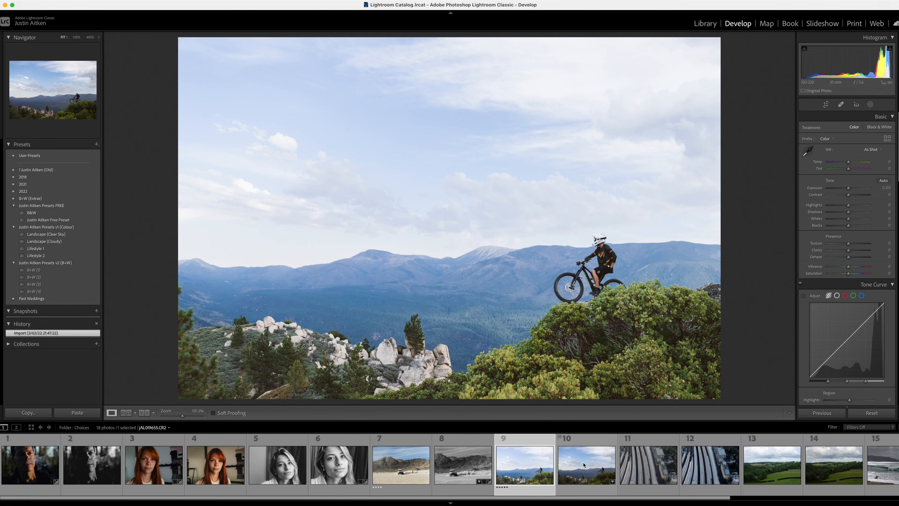
pyautogui.click(585, 466)
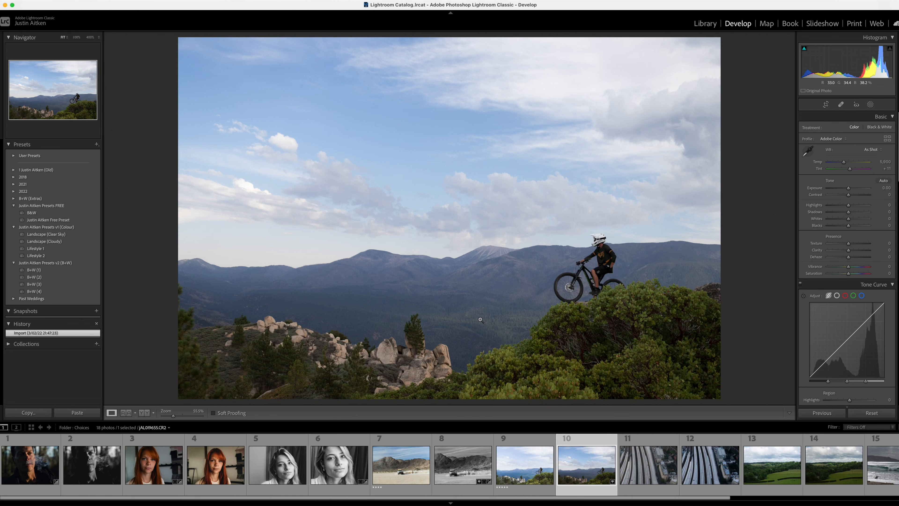
pyautogui.click(34, 270)
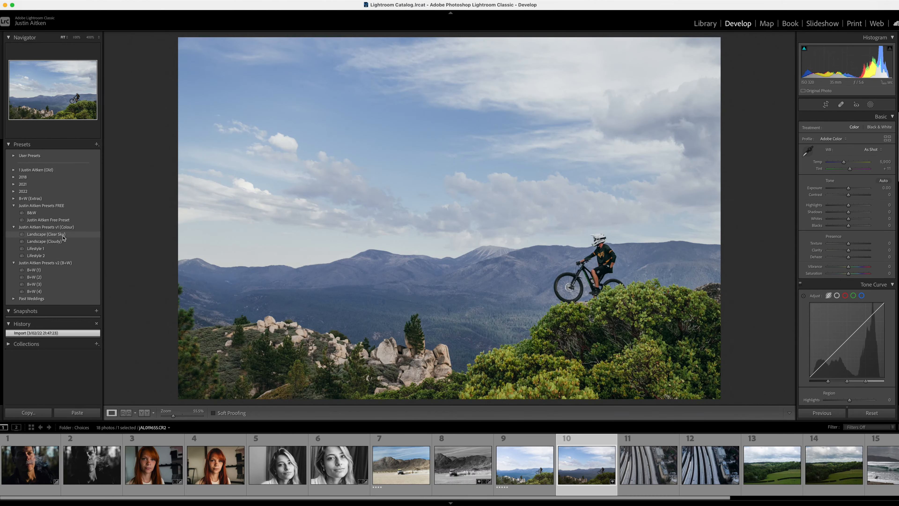
pyautogui.click(44, 241)
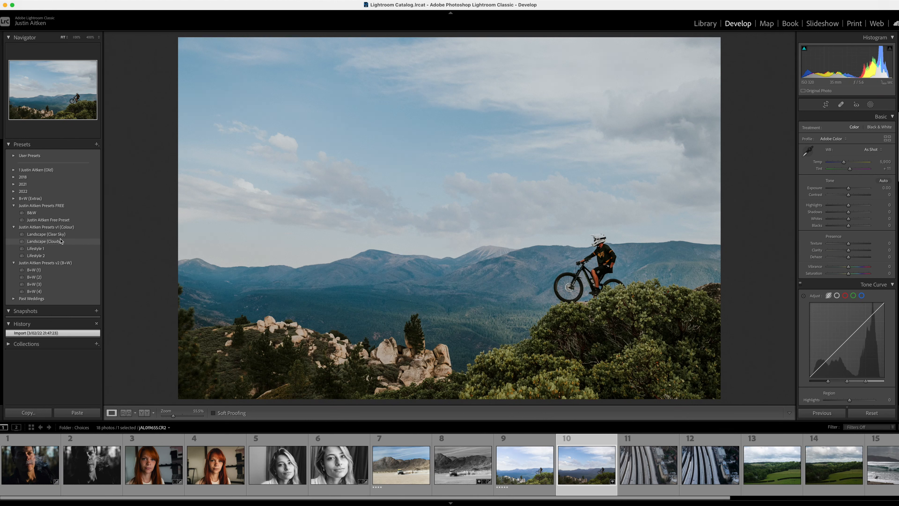
# - Apply the Justin Aitken Landscape (Cloudy) preset to the raw mountain-bike photo
pyautogui.click(44, 241)
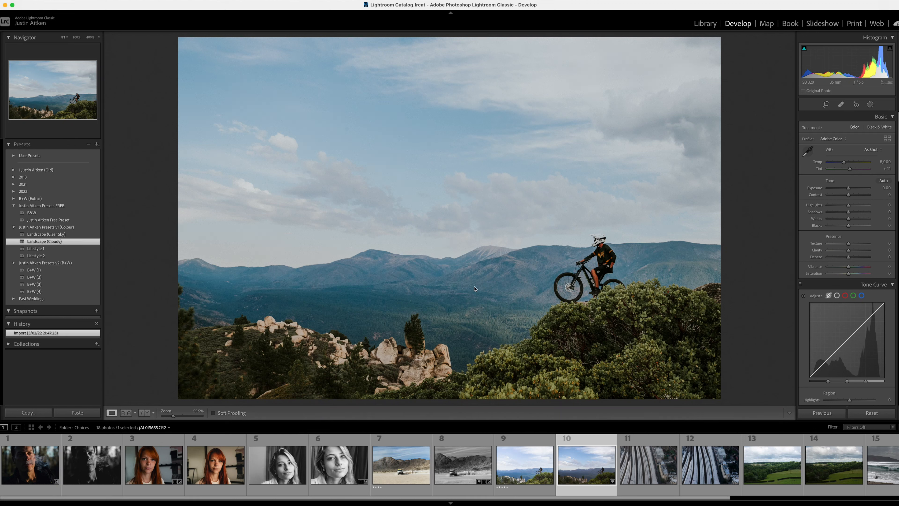
pyautogui.click(44, 241)
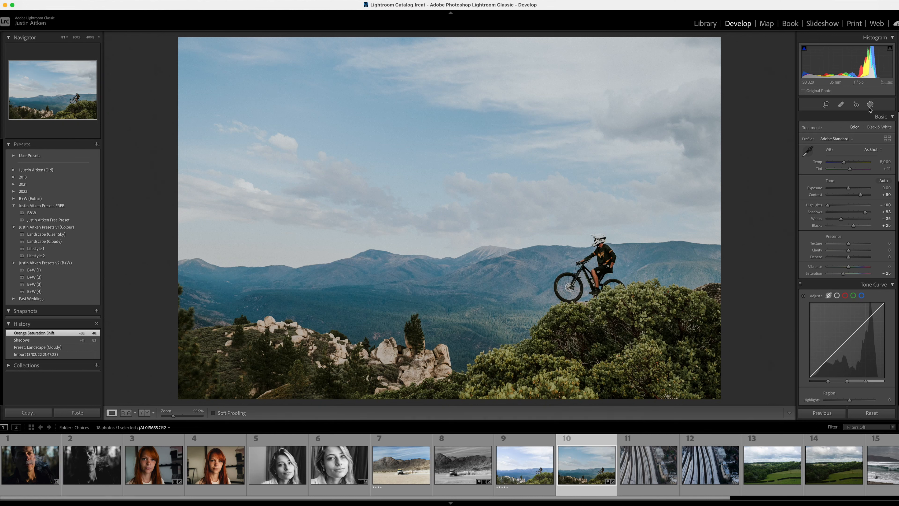
# - Add a Select Sky mask over the mountain-bike photo's sky and fit the photo back in view
pyautogui.click(870, 105)
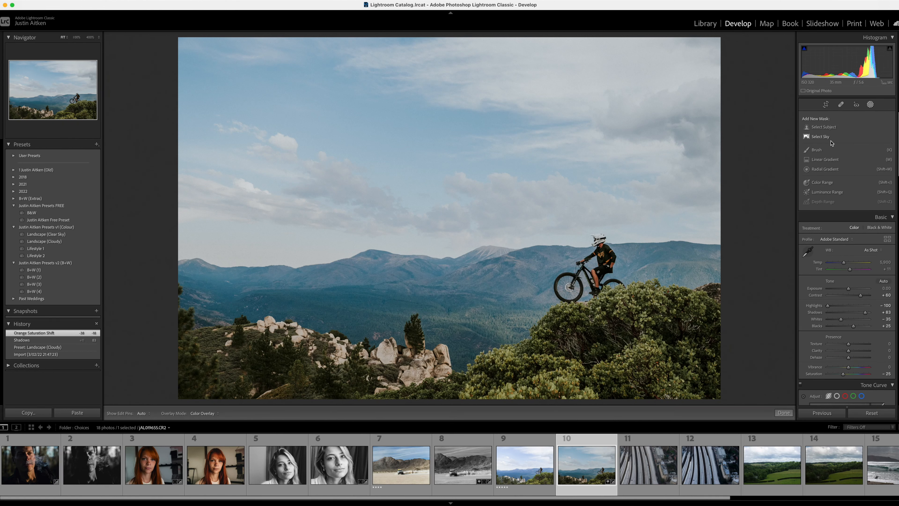
pyautogui.click(820, 137)
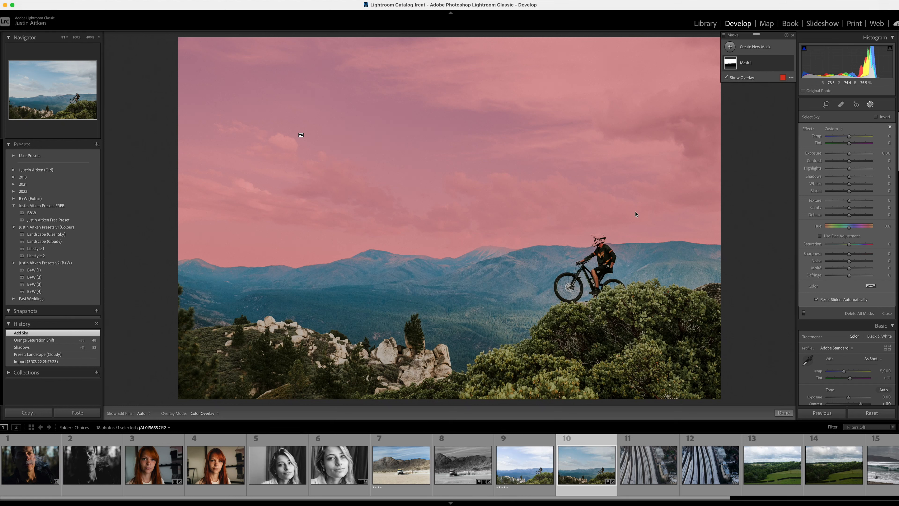
pyautogui.moveTo(703, 127)
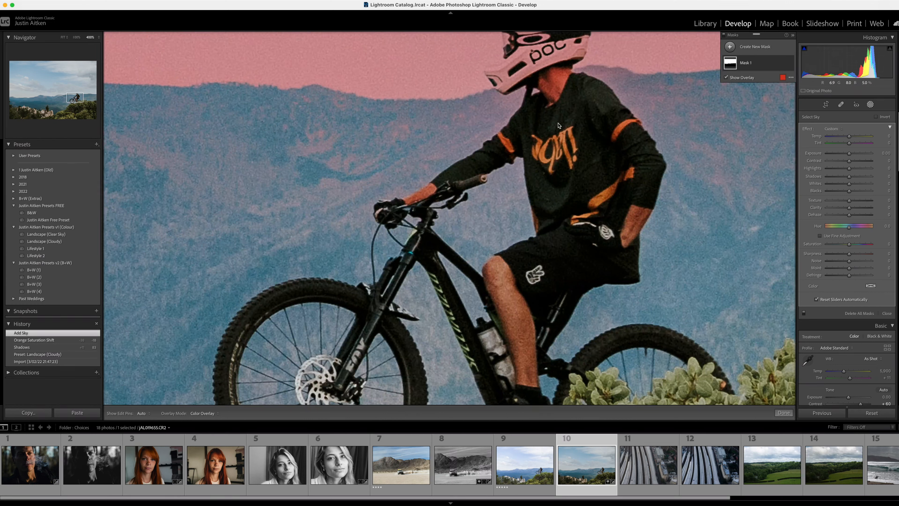
pyautogui.moveTo(509, 81)
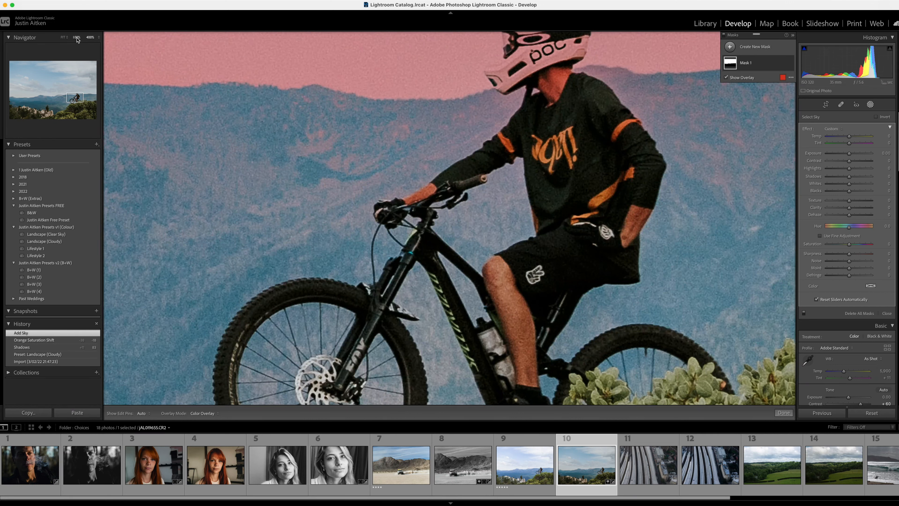
pyautogui.click(62, 37)
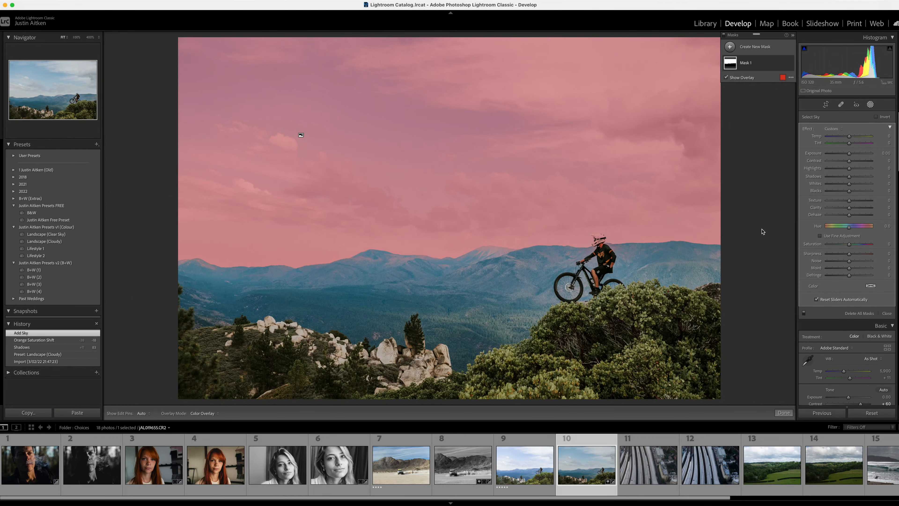
# - Test the sky mask's exposure at extremes and settle on about -0.56
pyautogui.moveTo(863, 145); pyautogui.dragTo(848, 145)
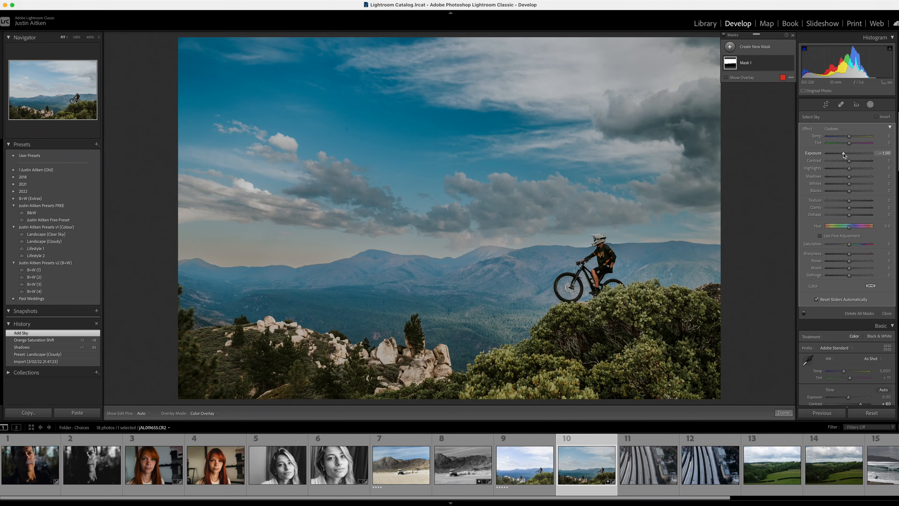
pyautogui.moveTo(847, 146); pyautogui.dragTo(851, 146)
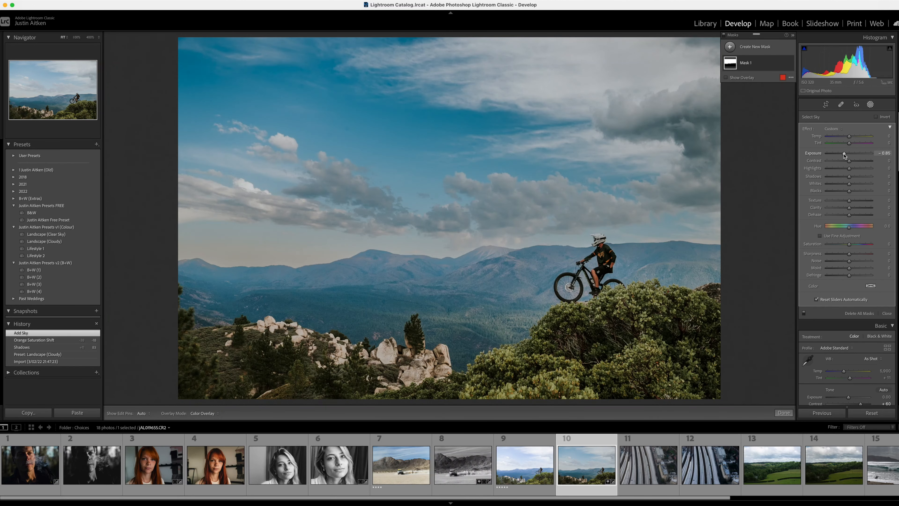
pyautogui.moveTo(851, 153); pyautogui.dragTo(831, 153)
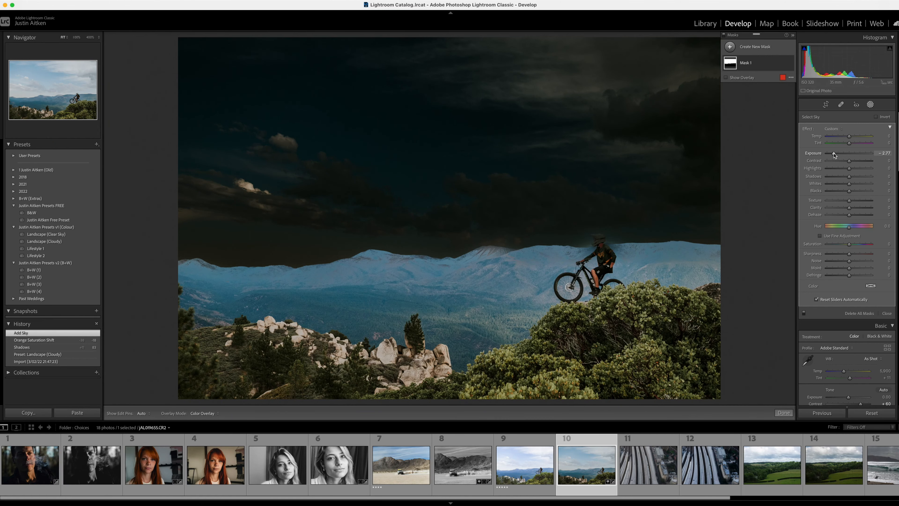
pyautogui.moveTo(828, 153); pyautogui.dragTo(826, 153)
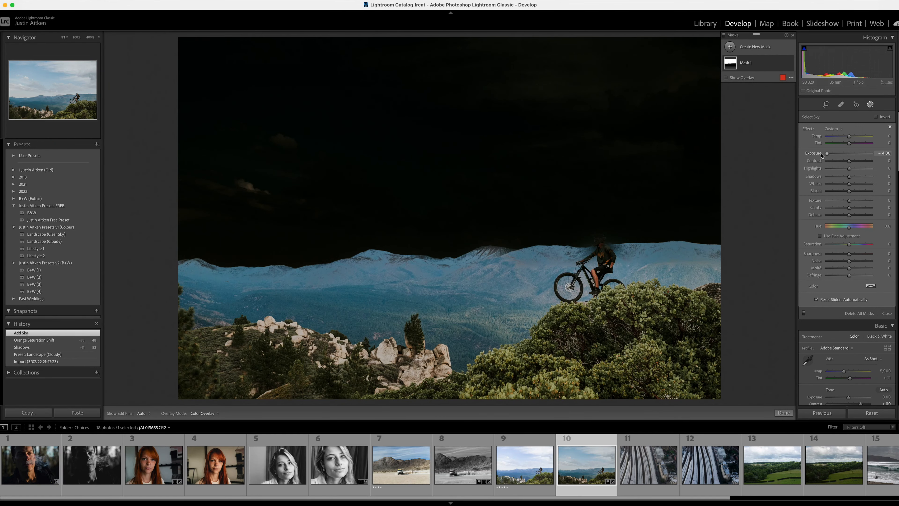
pyautogui.moveTo(827, 153); pyautogui.dragTo(813, 153)
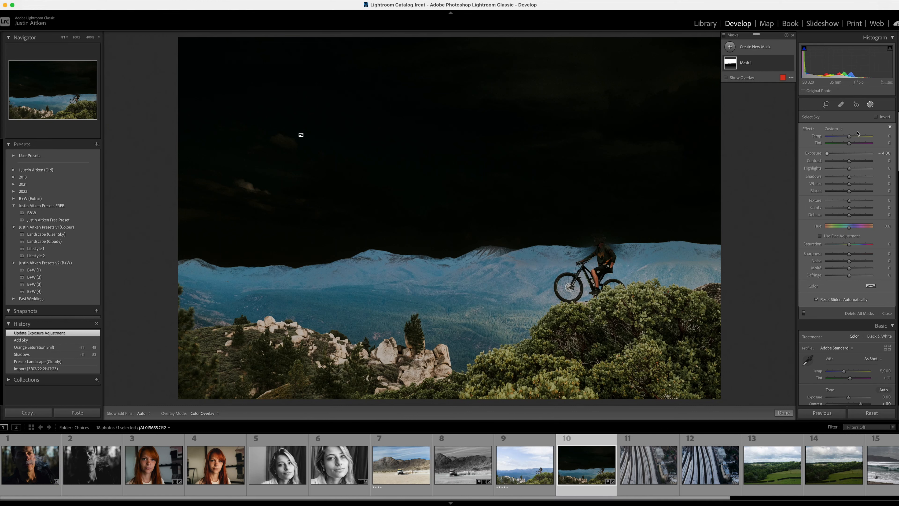
pyautogui.moveTo(832, 153); pyautogui.dragTo(850, 153)
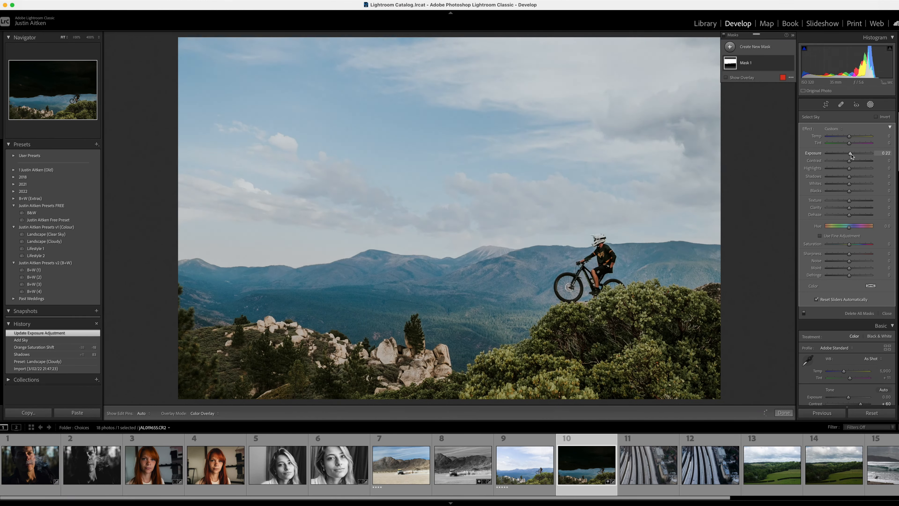
pyautogui.moveTo(854, 156); pyautogui.dragTo(848, 156)
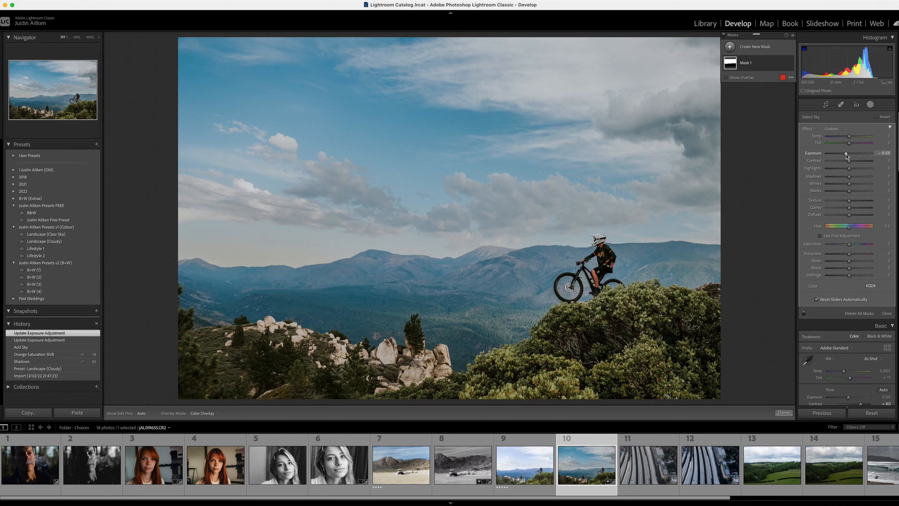
pyautogui.moveTo(450, 145)
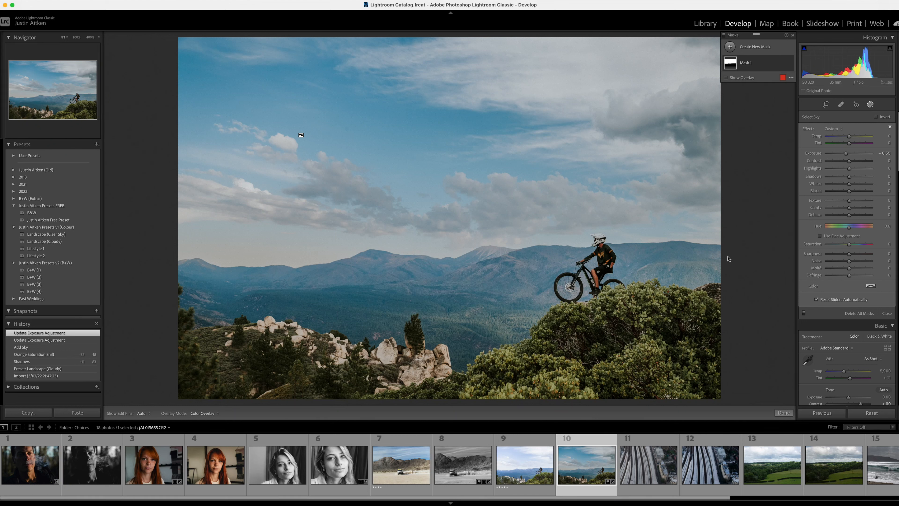
pyautogui.moveTo(762, 236)
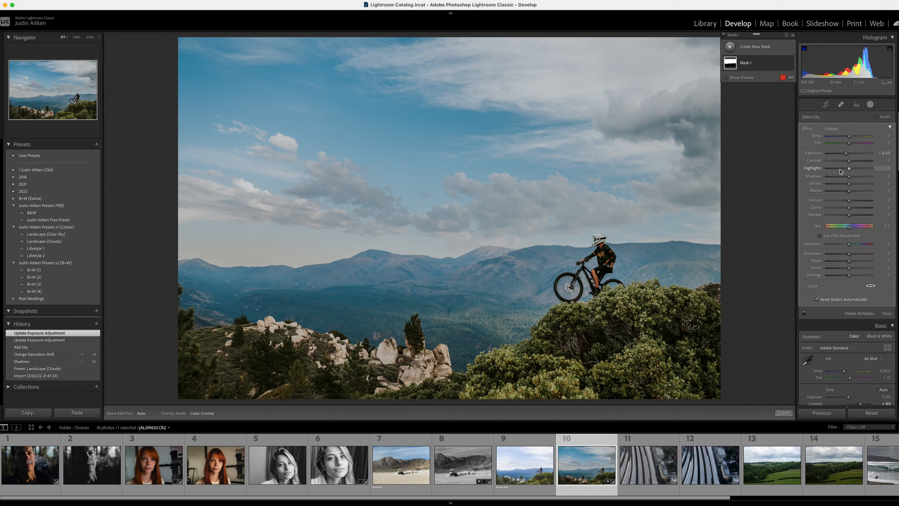
# - Pull the masked sky's highlights down to -27
pyautogui.moveTo(854, 168); pyautogui.dragTo(848, 168)
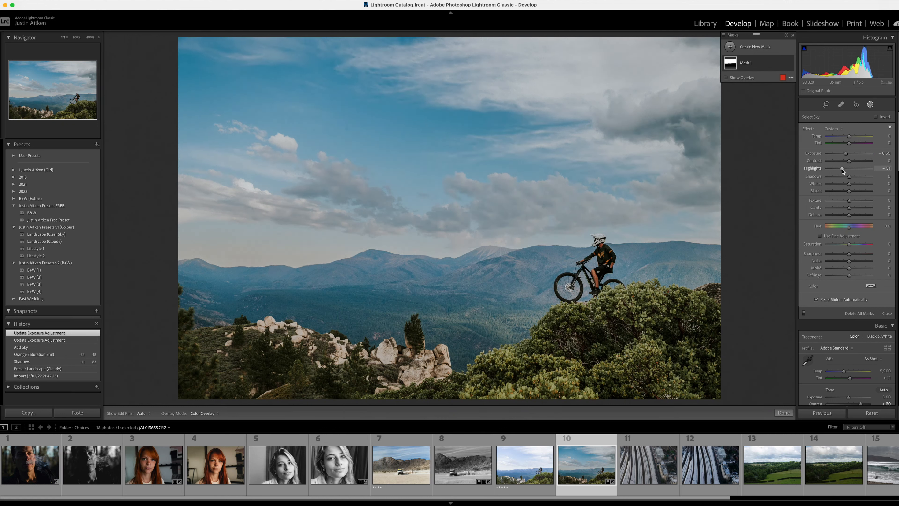
pyautogui.moveTo(854, 168); pyautogui.dragTo(858, 168)
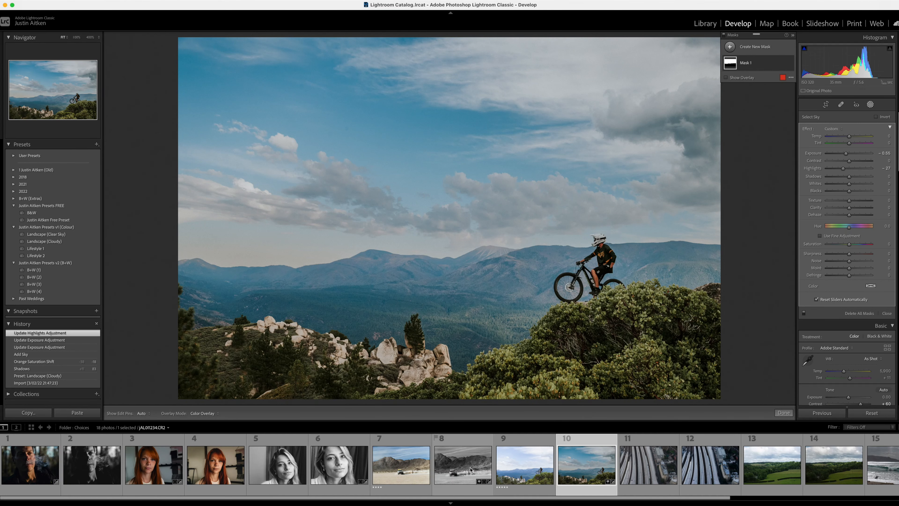
# - Glance at the black-and-white truck edit, then return to the mountain-bike photo with its sky mask
pyautogui.click(463, 469)
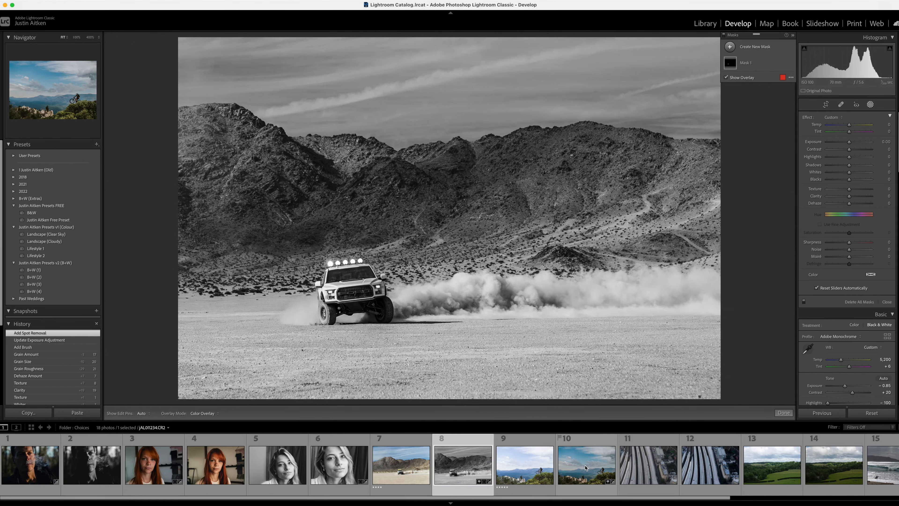
pyautogui.click(586, 469)
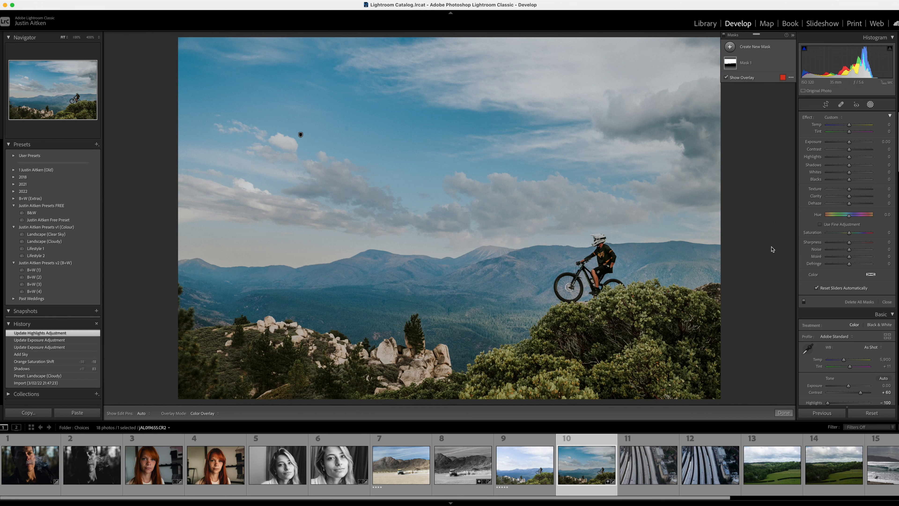
pyautogui.moveTo(761, 234)
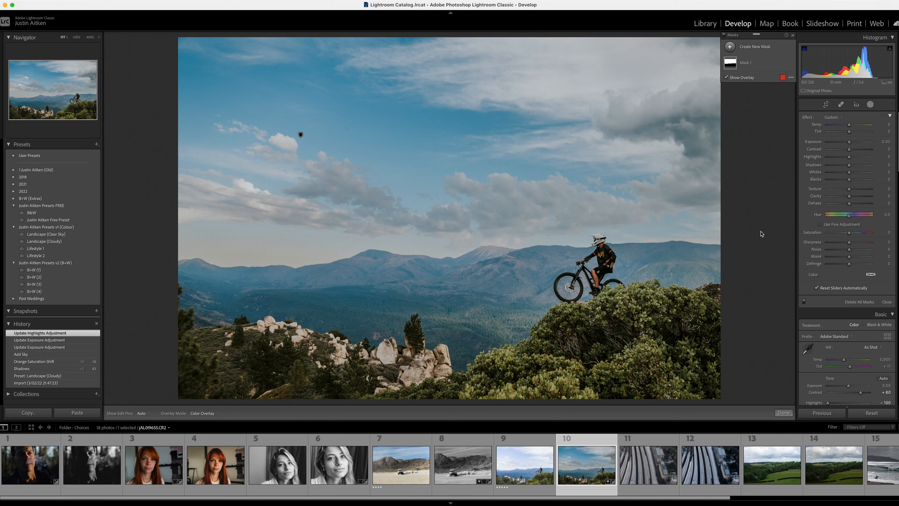
pyautogui.moveTo(763, 222)
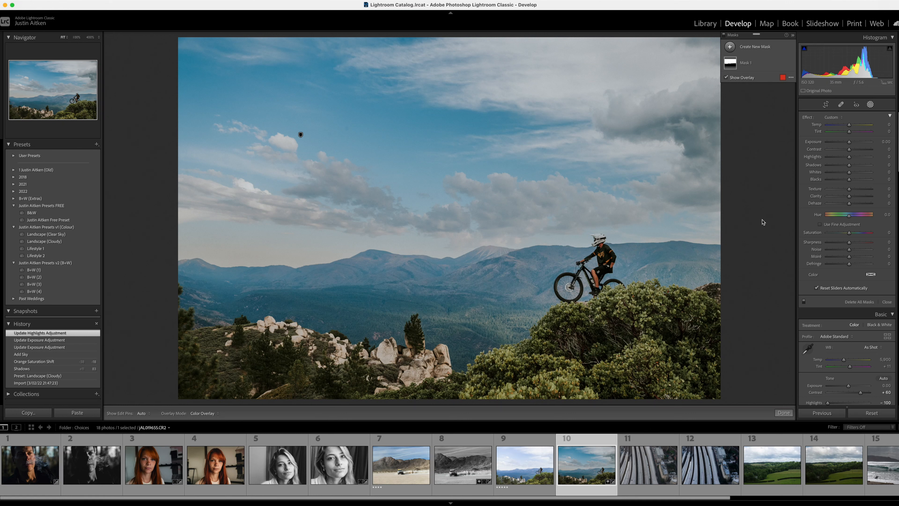
pyautogui.moveTo(765, 226)
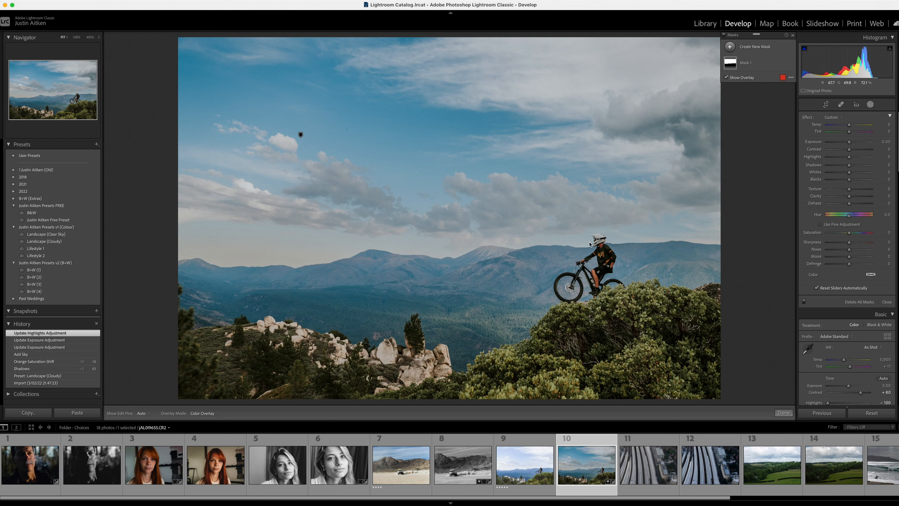
pyautogui.moveTo(714, 266)
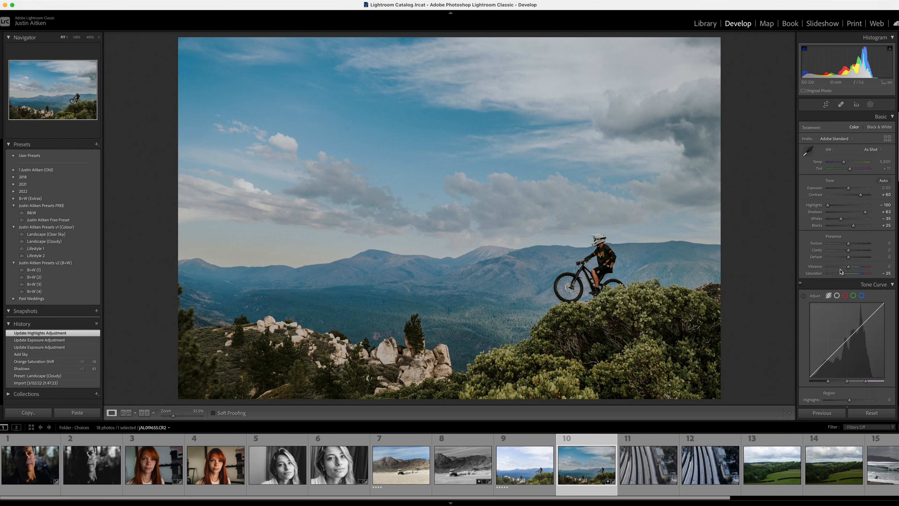
# - Lower overall saturation and tone down blue and aqua saturation in HSL
pyautogui.moveTo(854, 268); pyautogui.dragTo(843, 268)
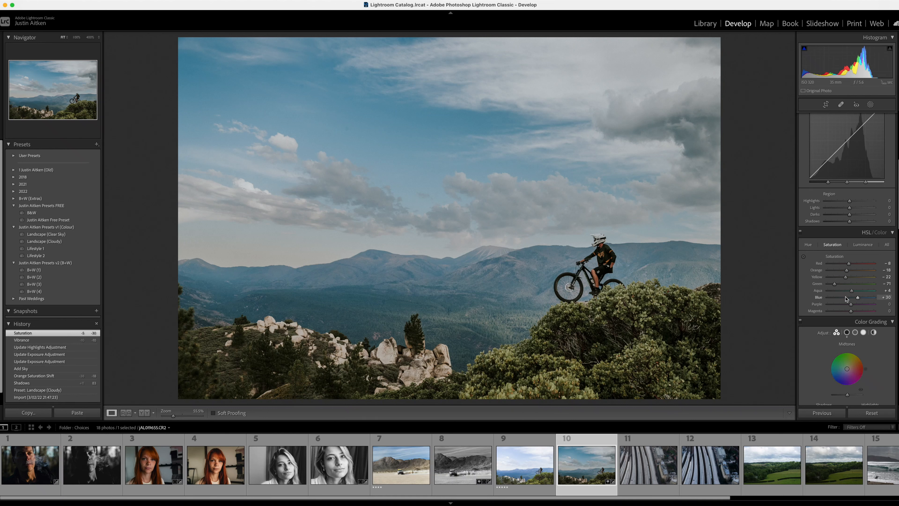
pyautogui.moveTo(859, 297); pyautogui.dragTo(854, 297)
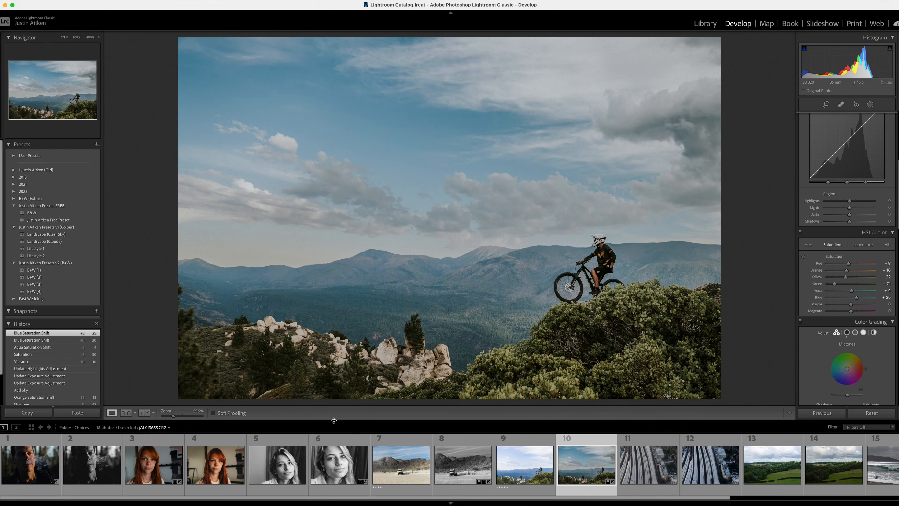
pyautogui.click(841, 105)
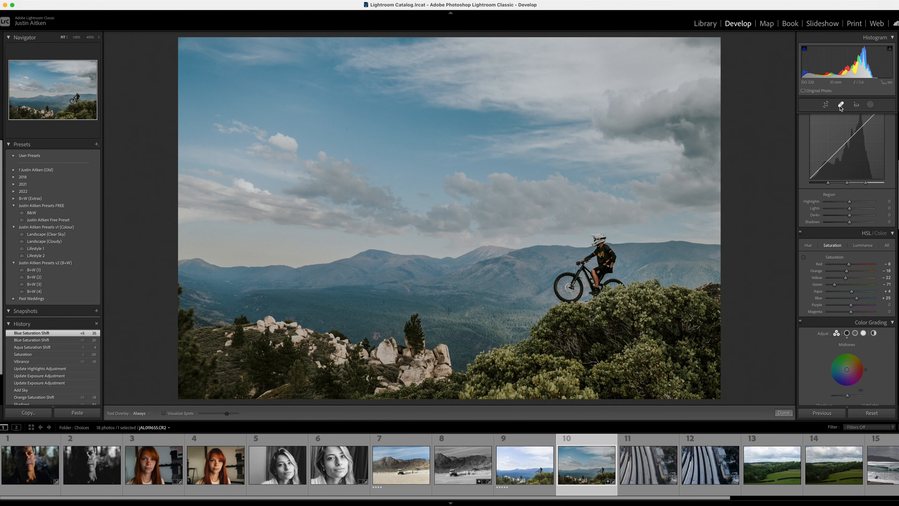
# - With Visualize Spots on, heal the dust spots in the upper-left sky of the bike photo
pyautogui.click(840, 105)
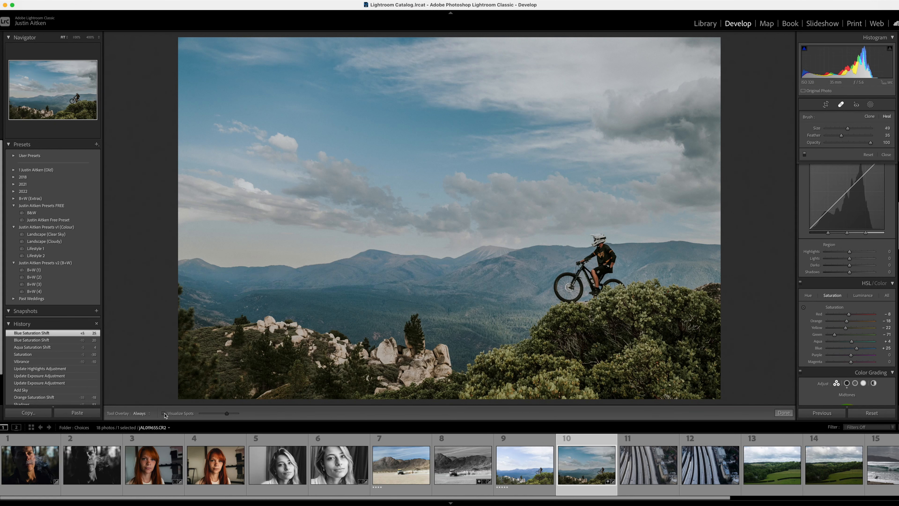
pyautogui.click(163, 413)
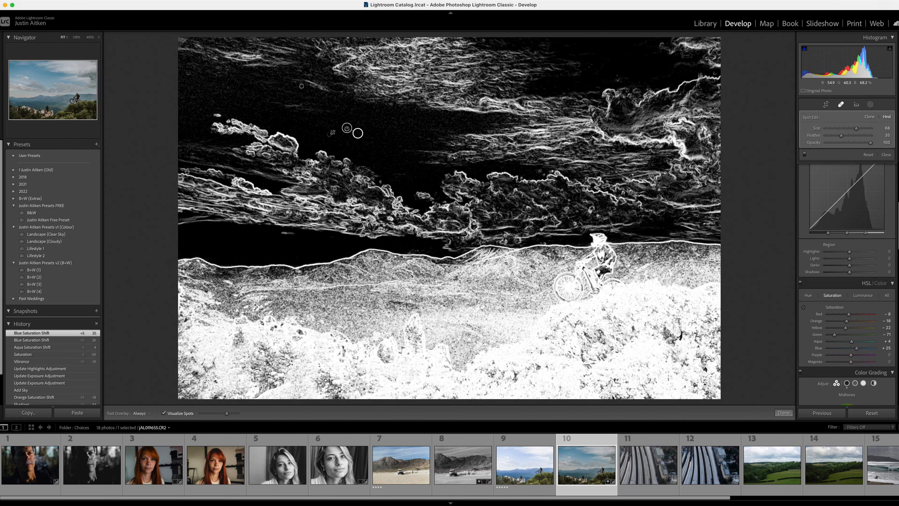
pyautogui.click(329, 134)
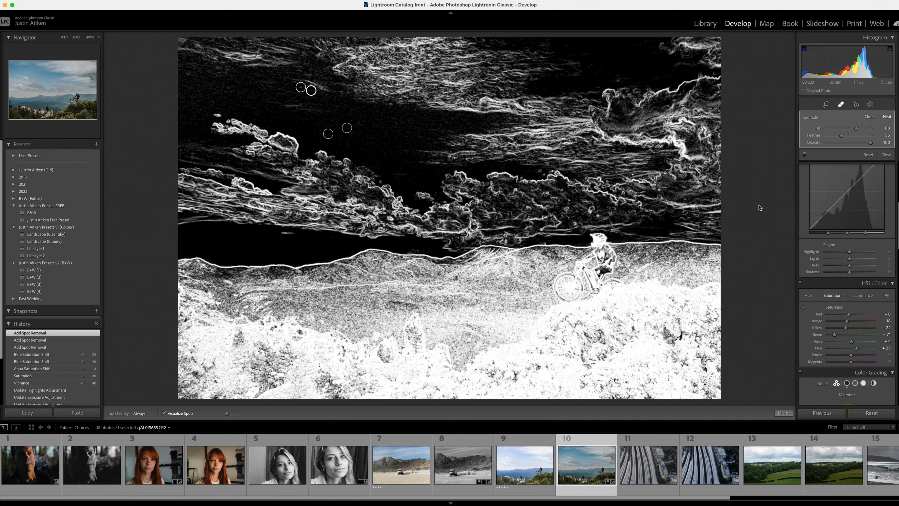
pyautogui.moveTo(846, 111)
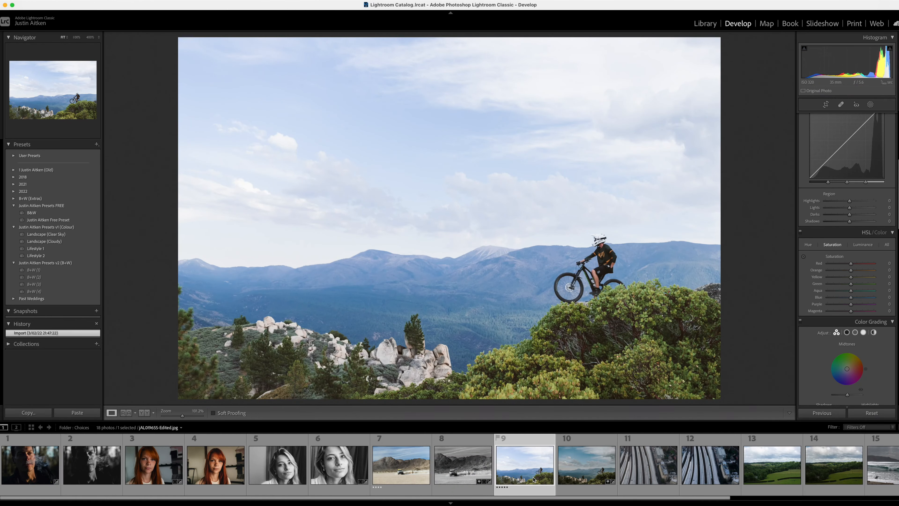
pyautogui.moveTo(533, 479)
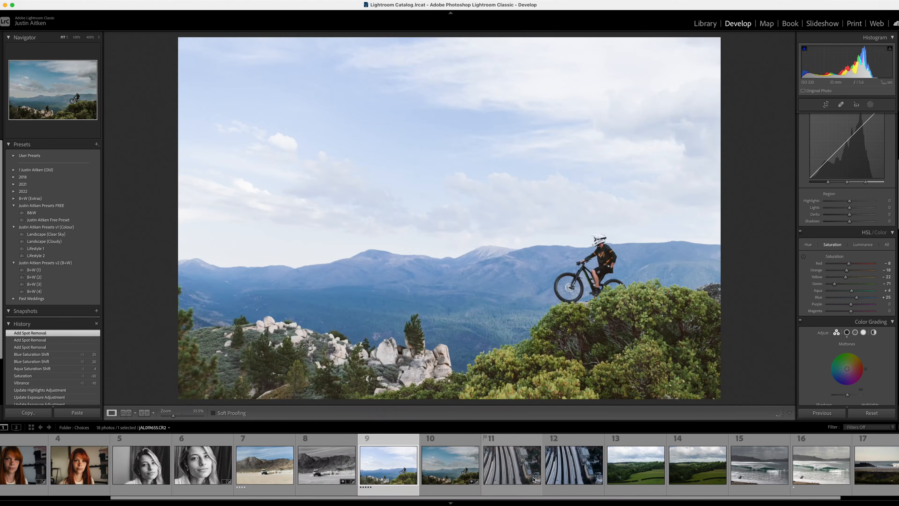
# - Return to the edited mountain-bike photo 10 in the filmstrip after reviewing the comparison
pyautogui.click(451, 470)
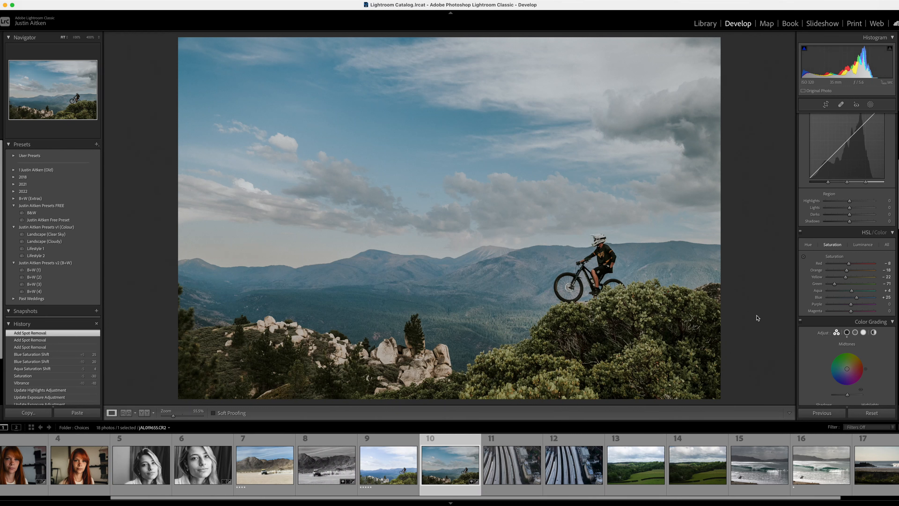
pyautogui.moveTo(746, 312)
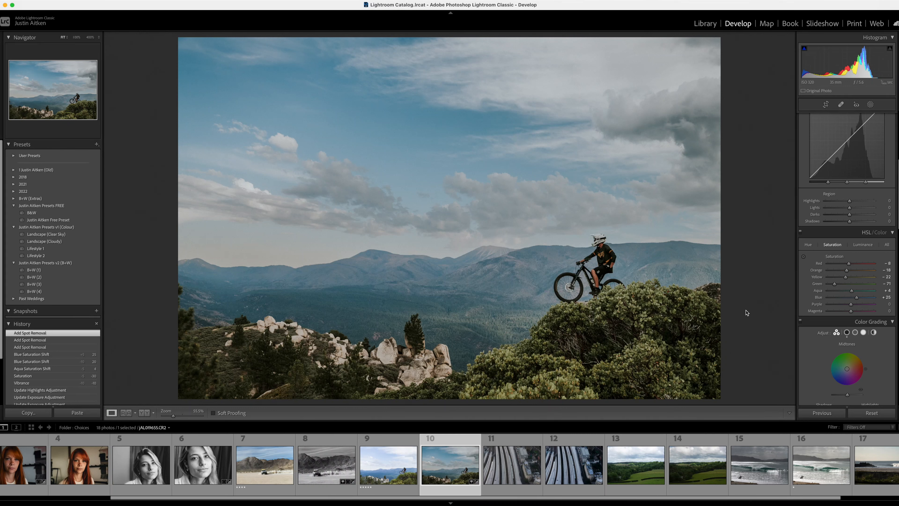
pyautogui.moveTo(751, 316)
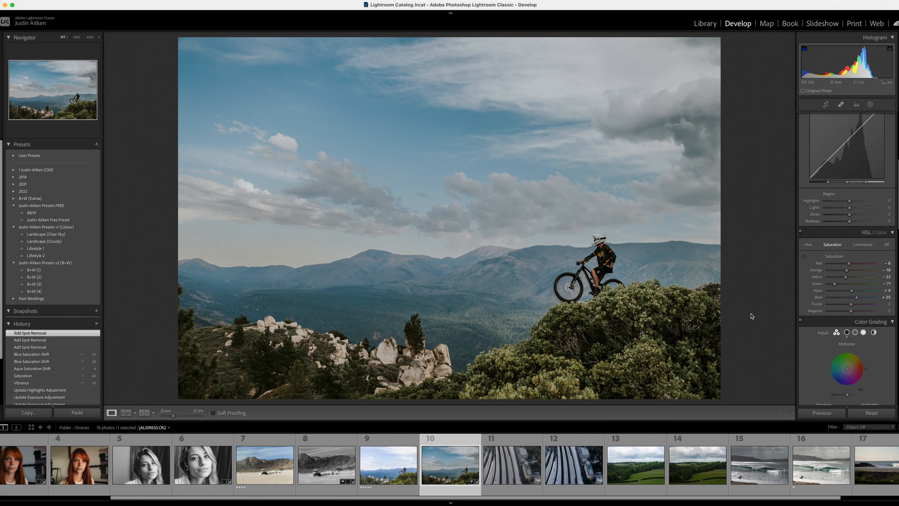
pyautogui.moveTo(751, 323)
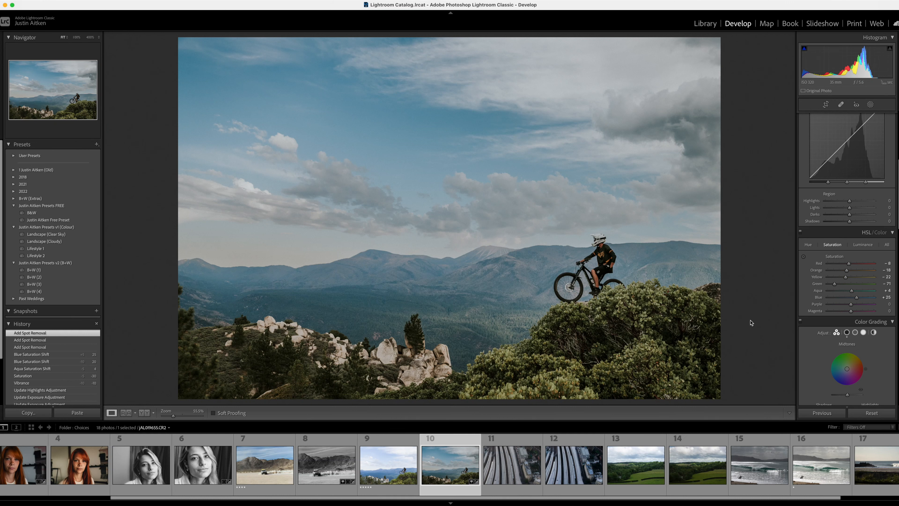